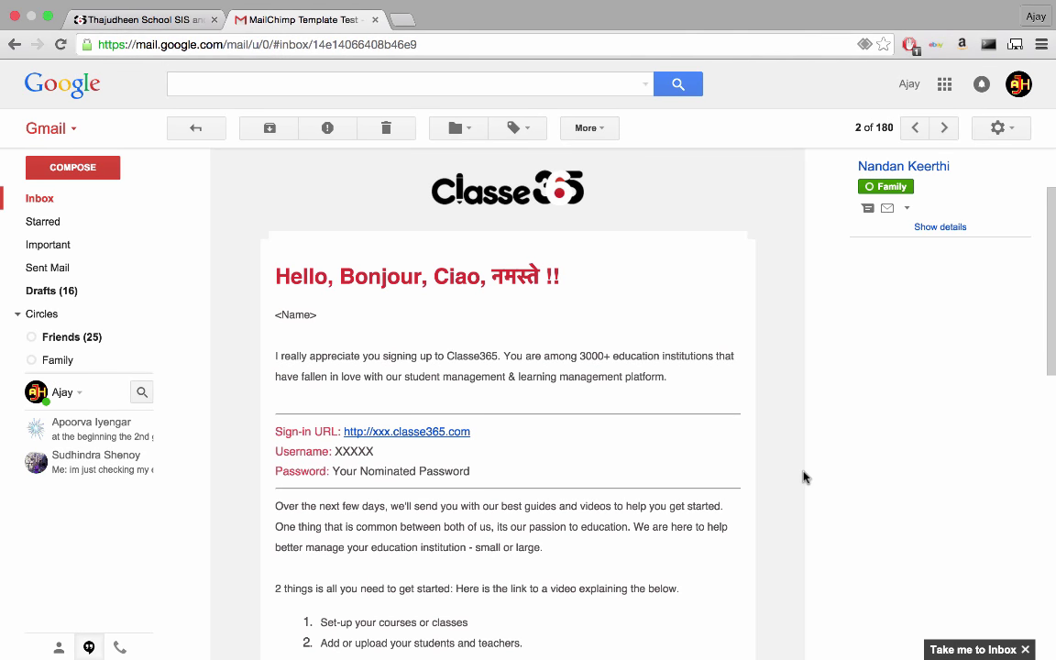
mouse_move(657, 473)
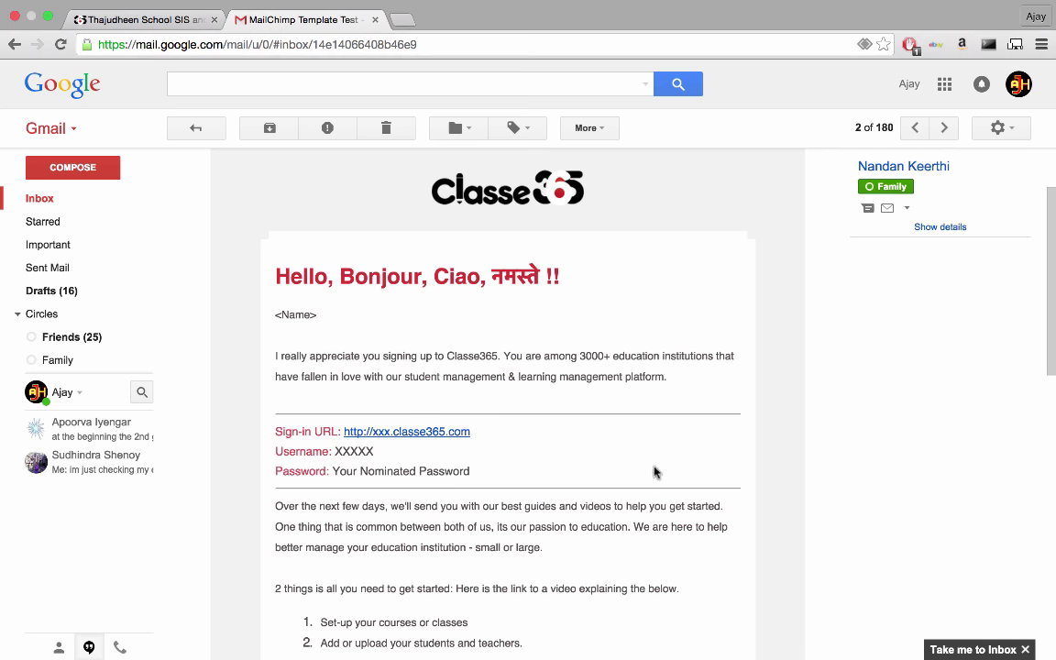
mouse_move(414, 451)
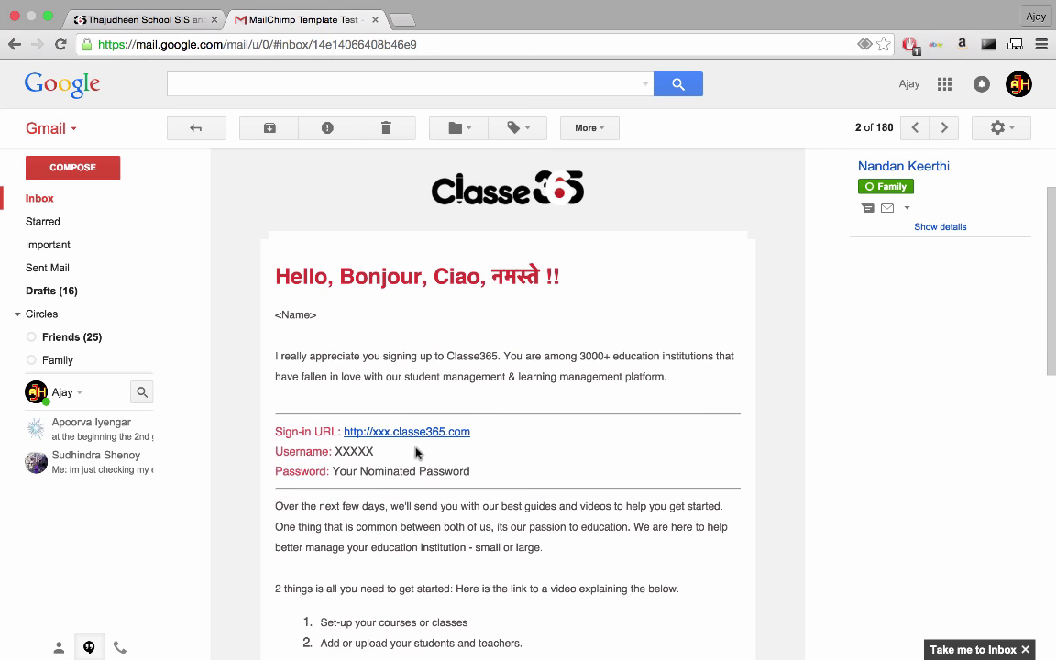
Step: Sign in as Admin with username 'admin' and reach the school dashboard
left_click(407, 430)
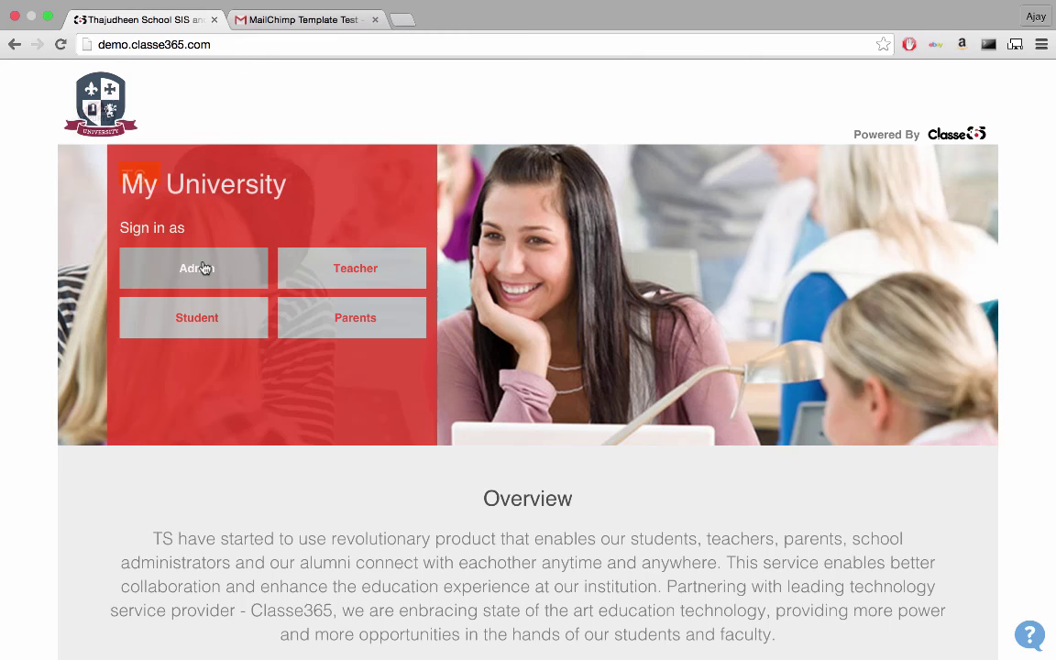
left_click(194, 267)
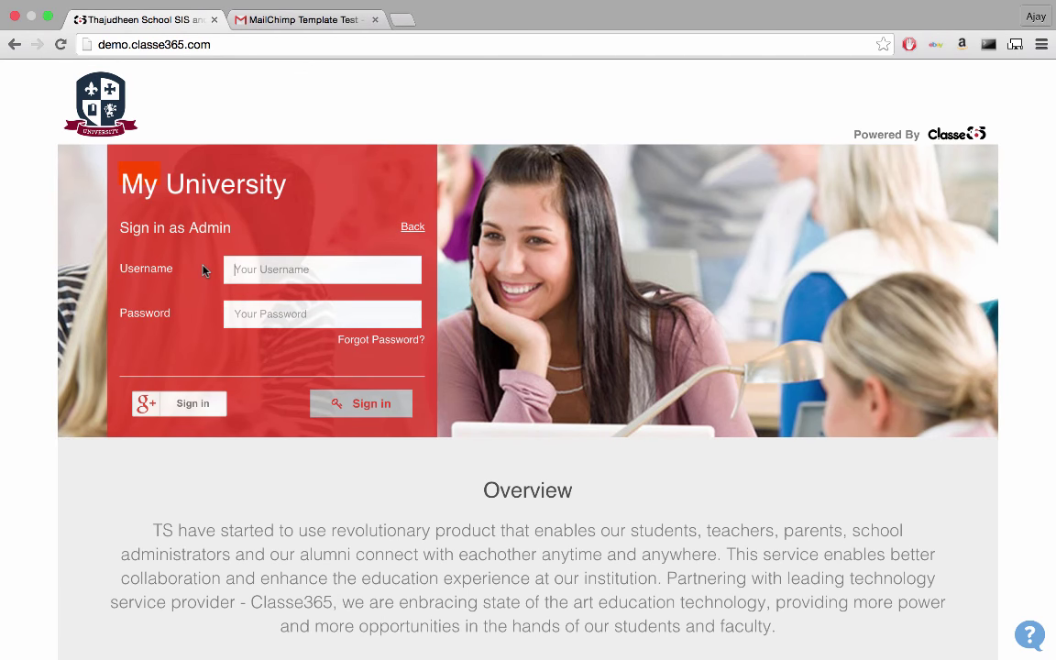
type("admin")
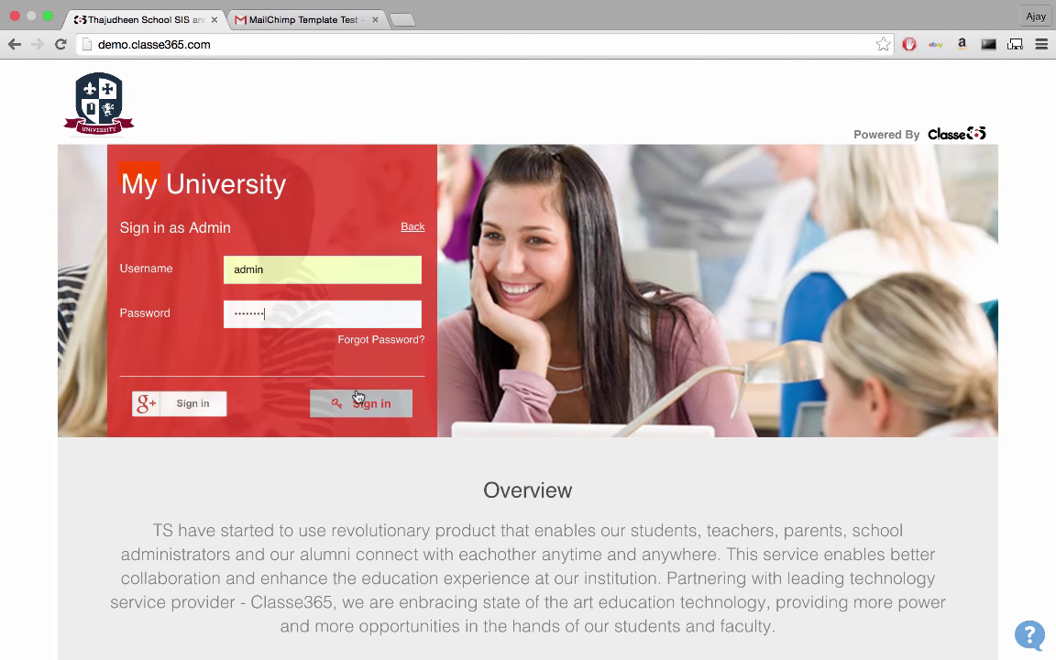
left_click(370, 404)
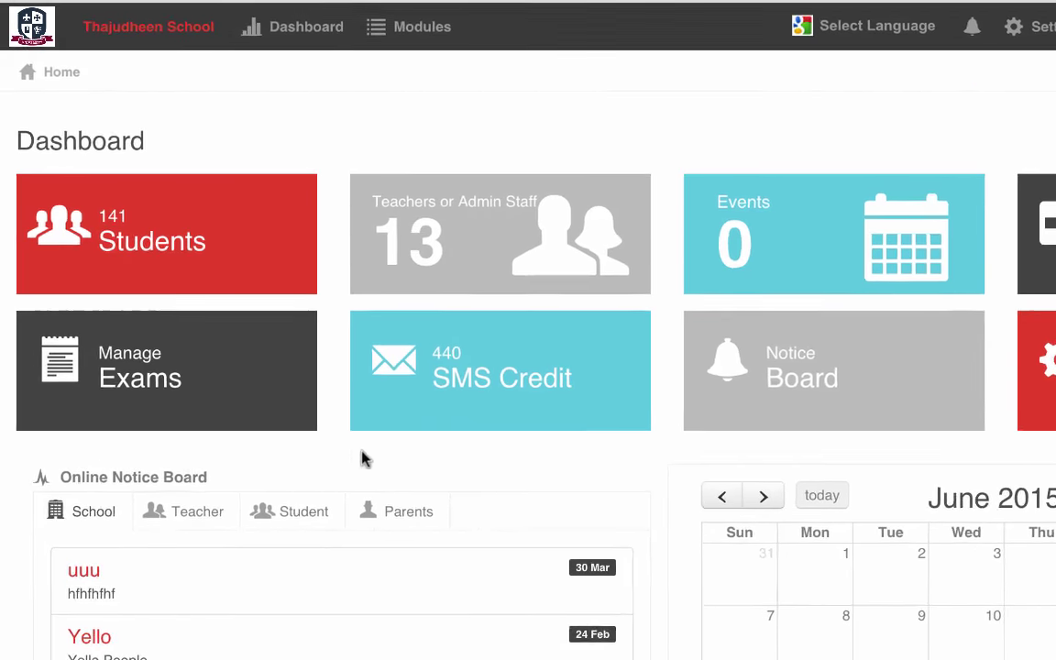
Step: Go to Manage Course & Subjects from the Modules menu
left_click(422, 26)
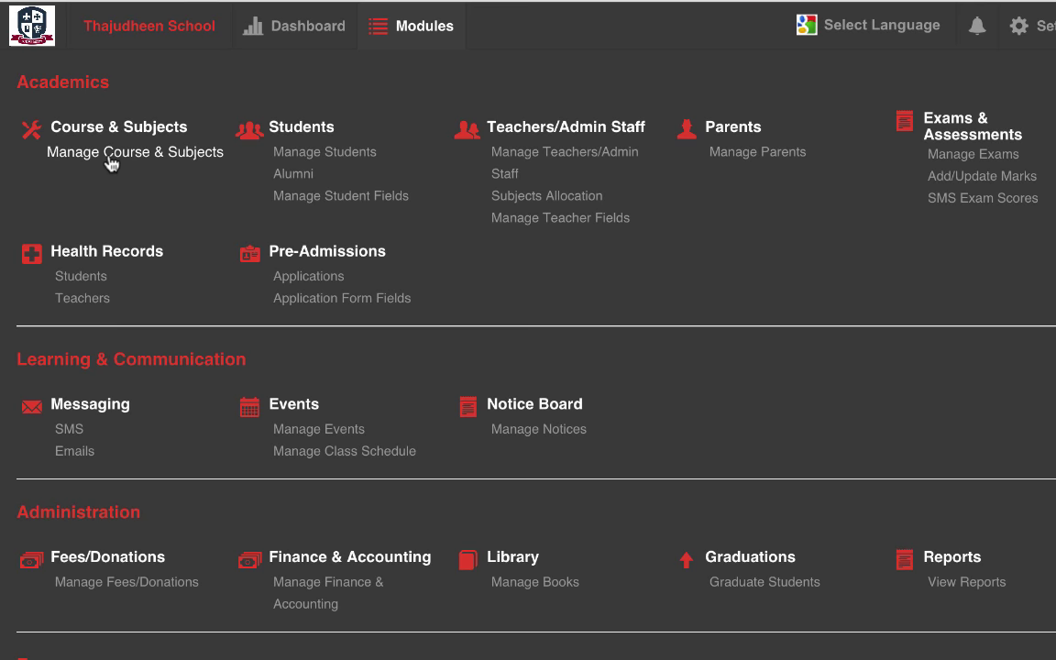
left_click(136, 152)
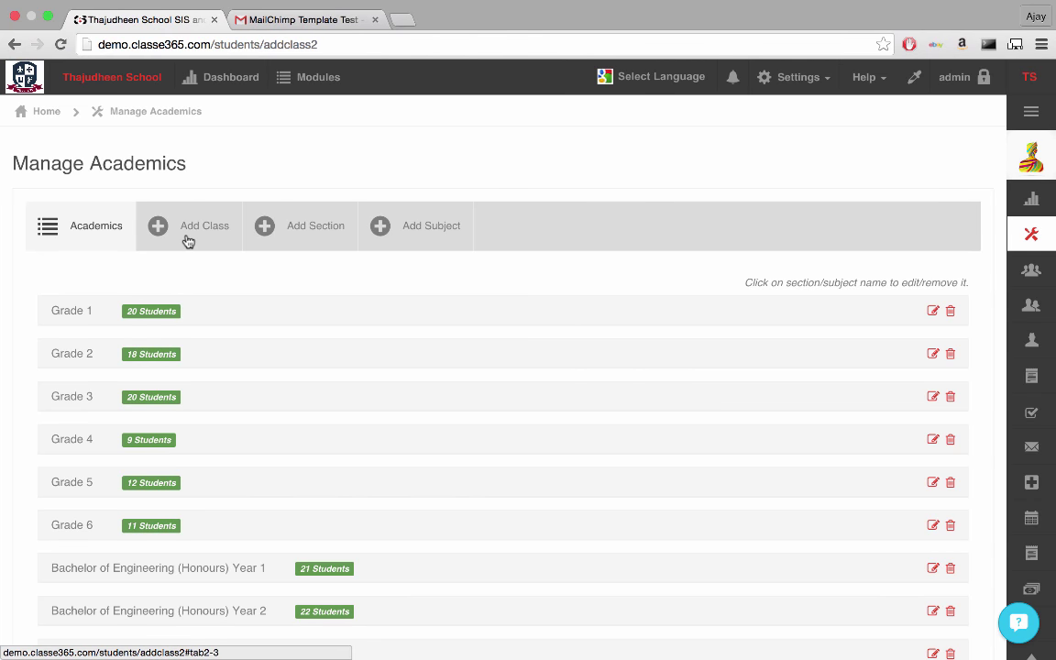
Step: Add a new class named Class 7 and review the updated class list
left_click(205, 225)
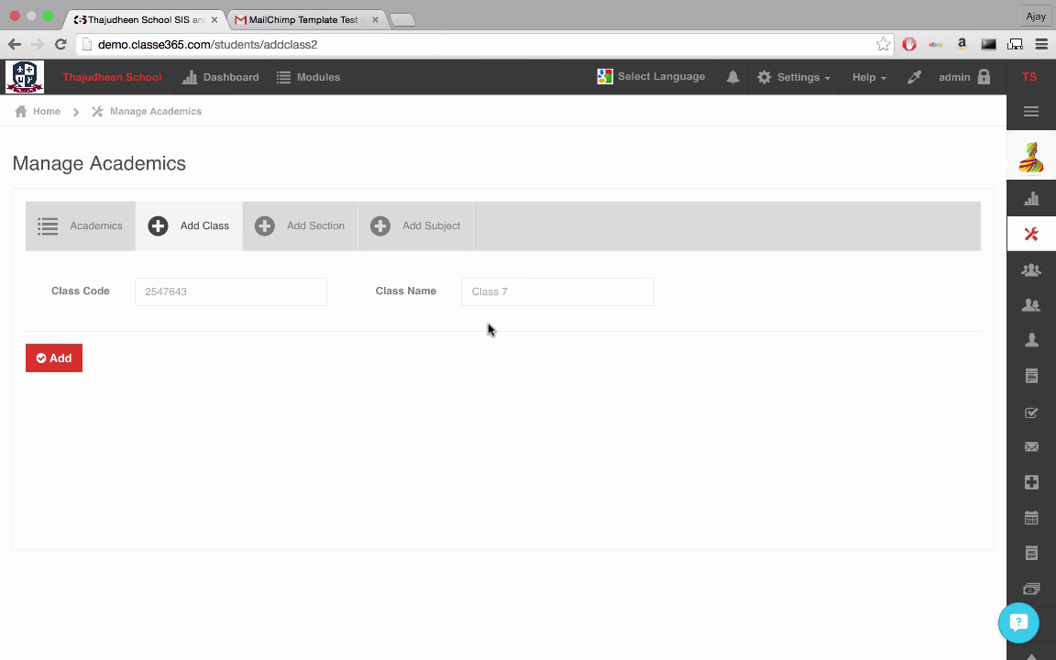
left_click(54, 357)
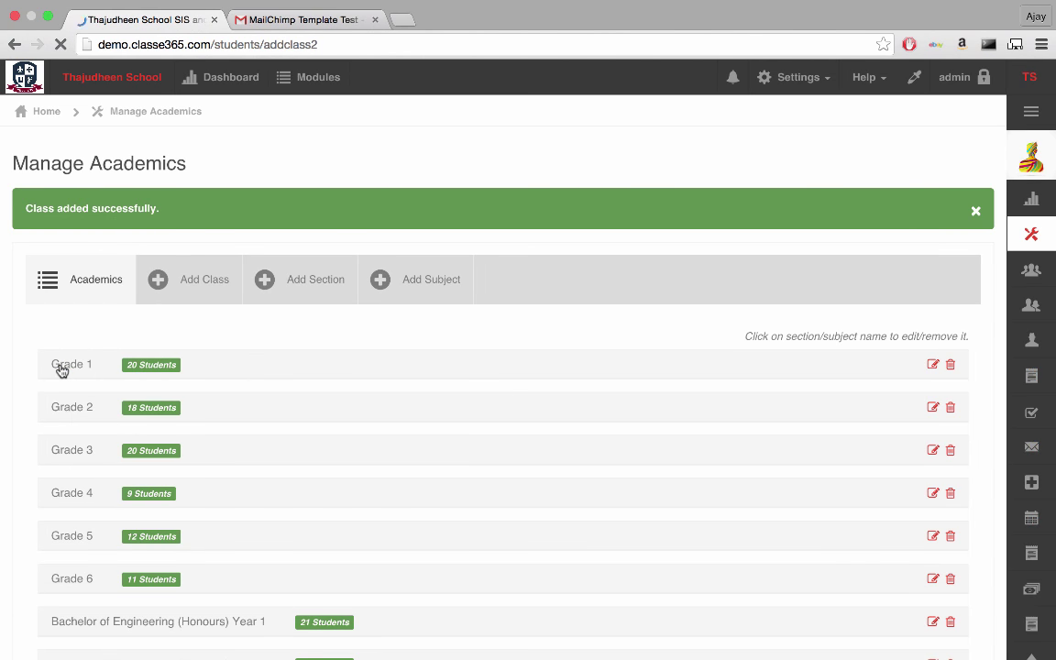
scroll("down", 3)
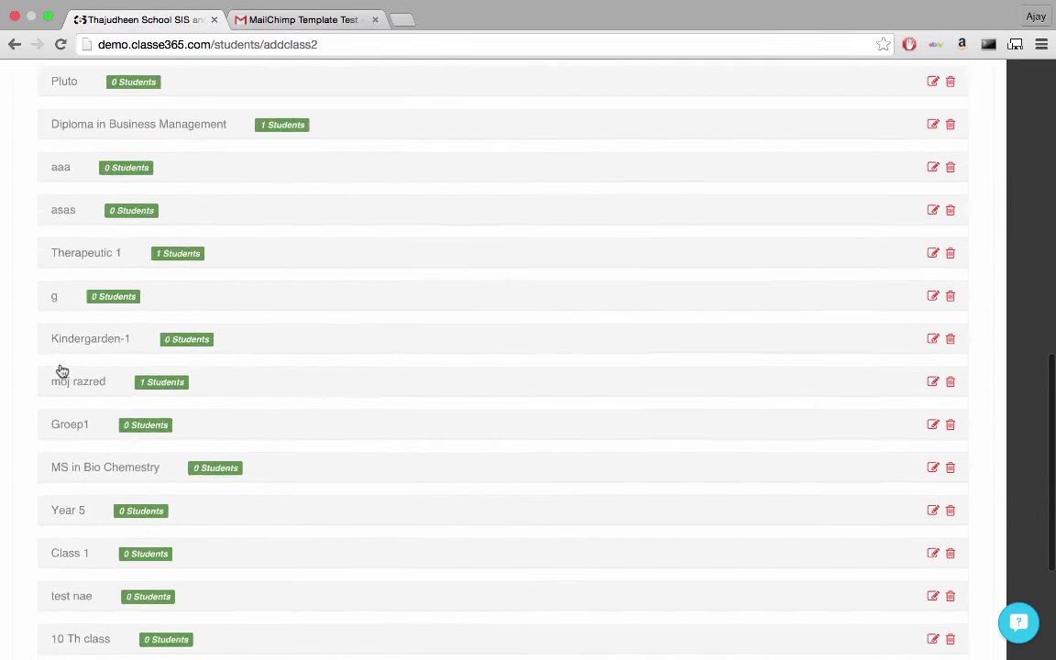
scroll("down", 3)
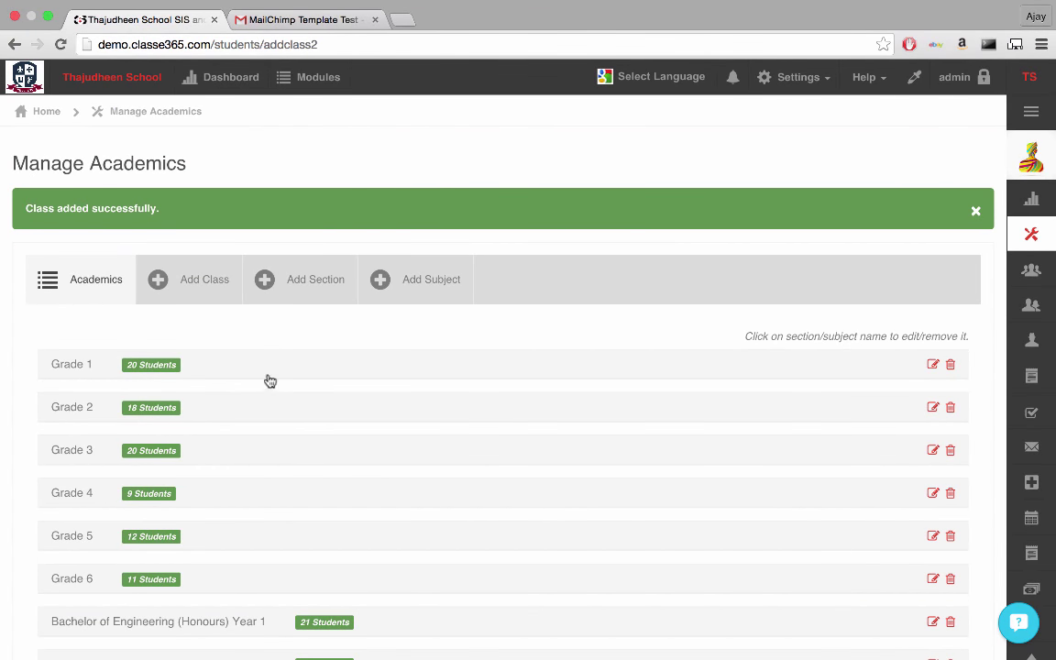
Step: Add a section named Section A under Class 7
left_click(315, 279)
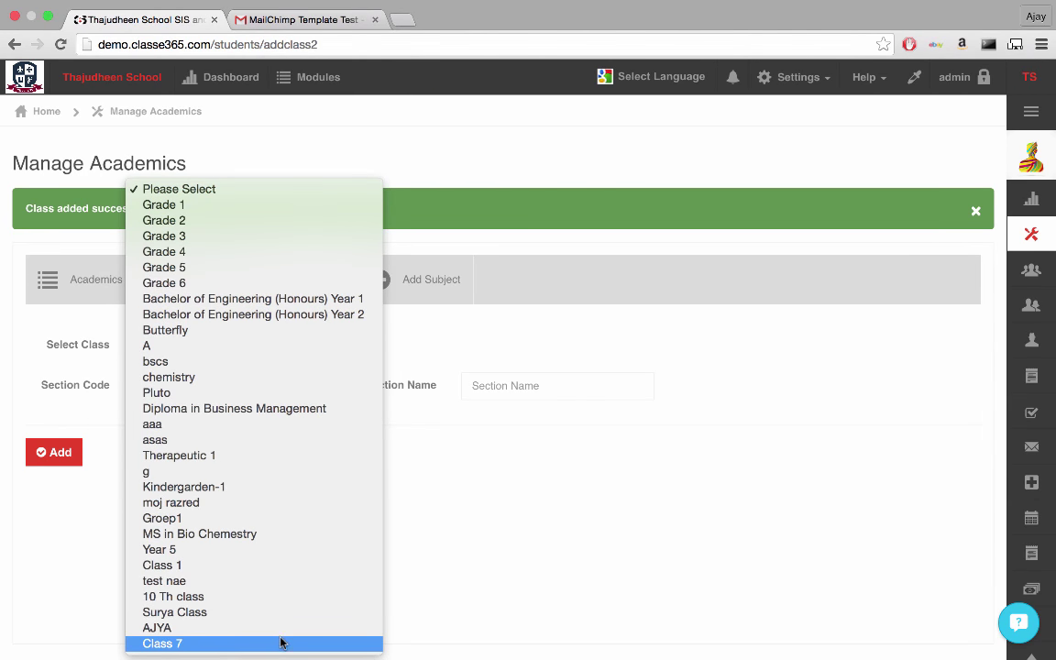
left_click(161, 642)
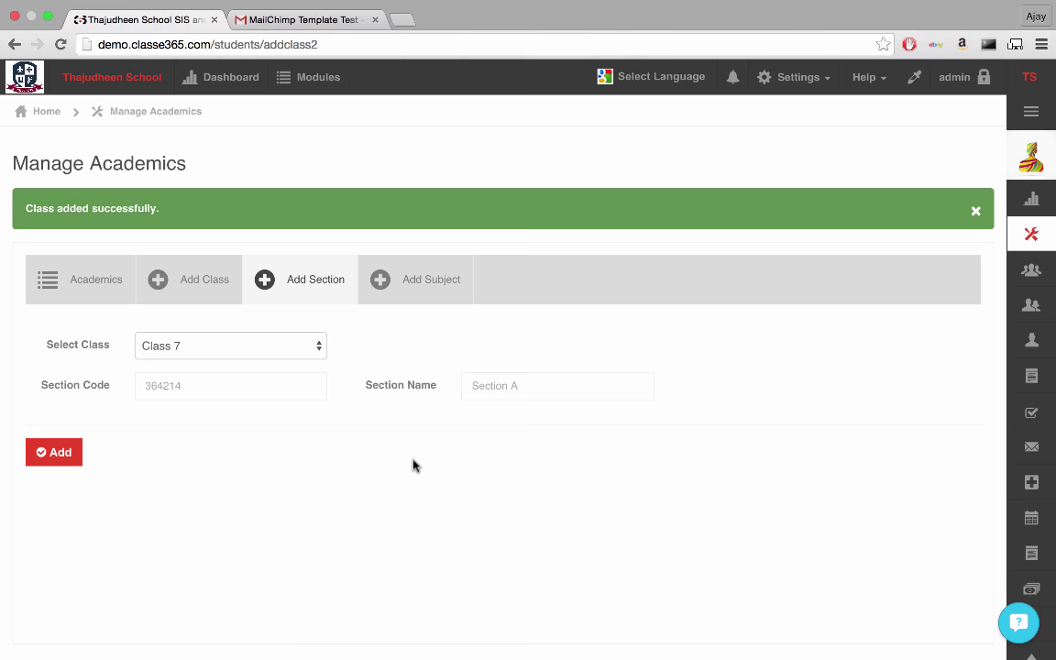
left_click(53, 451)
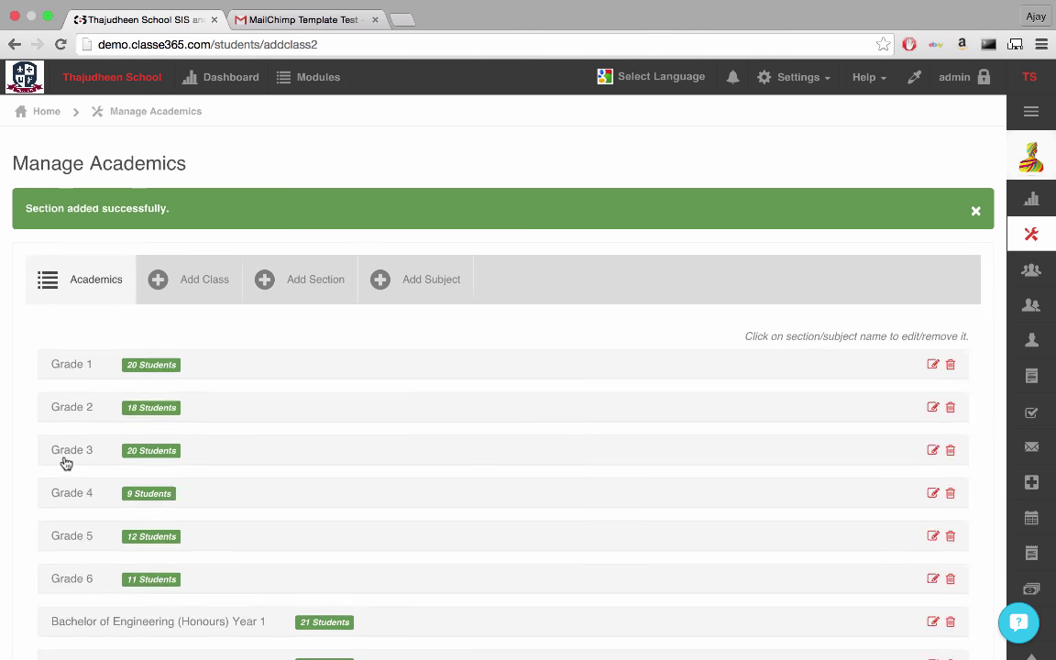
scroll("down", 3)
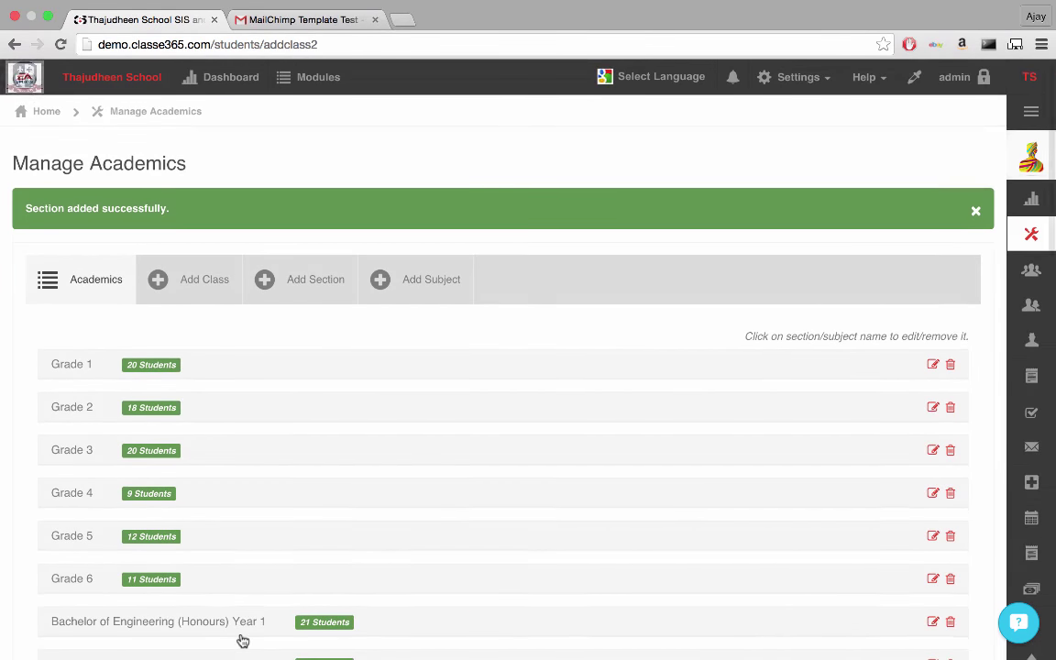
Step: Add a Mathematics subject to Class 7, Section A
left_click(431, 279)
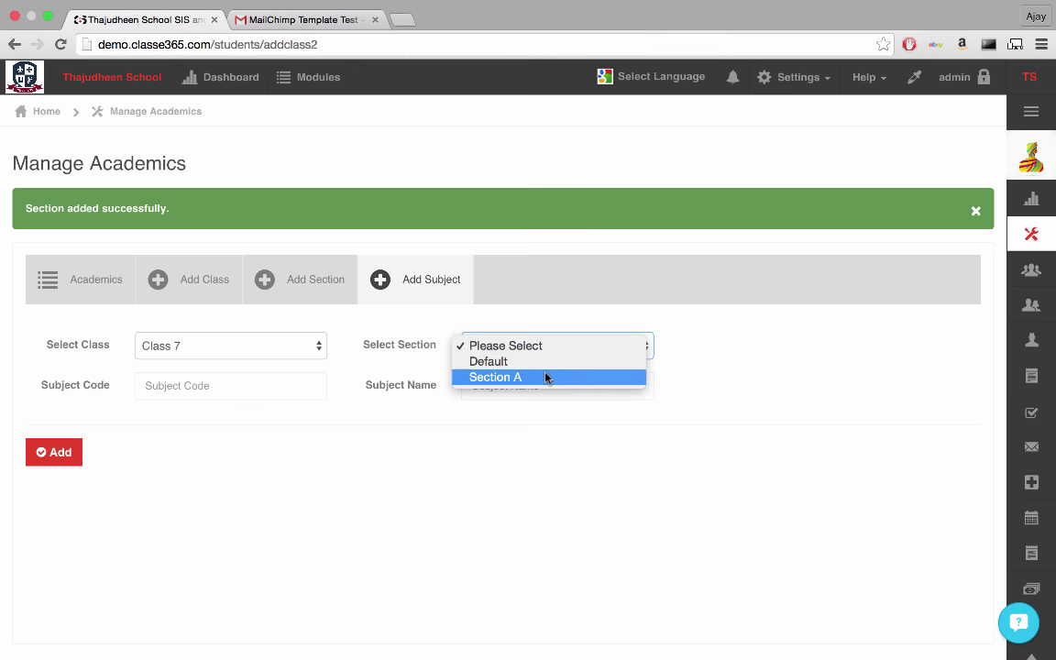
left_click(495, 378)
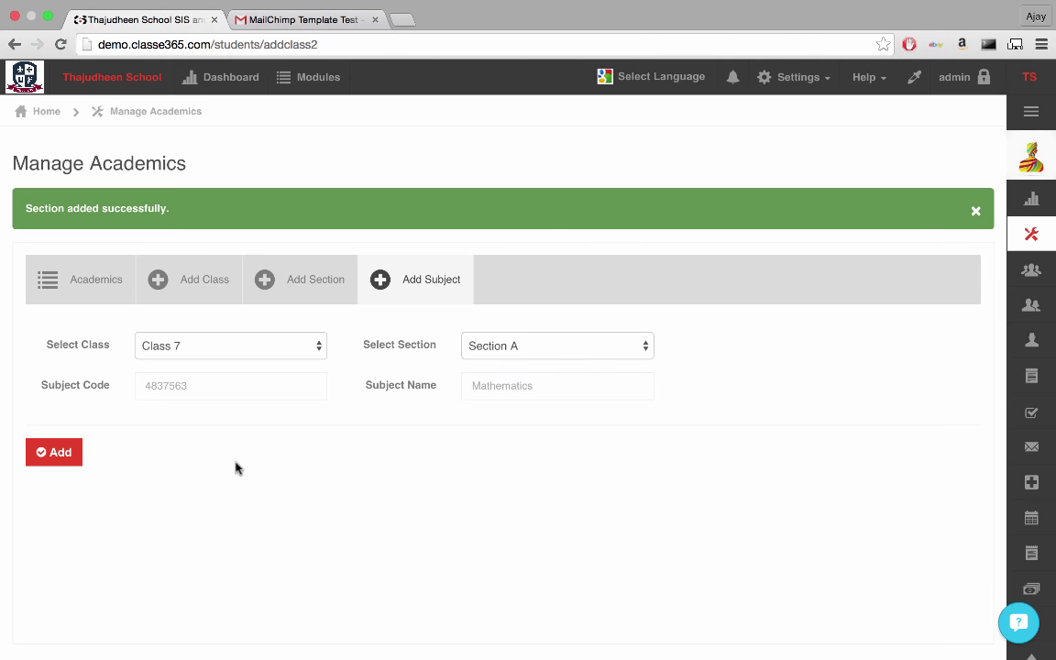
left_click(53, 451)
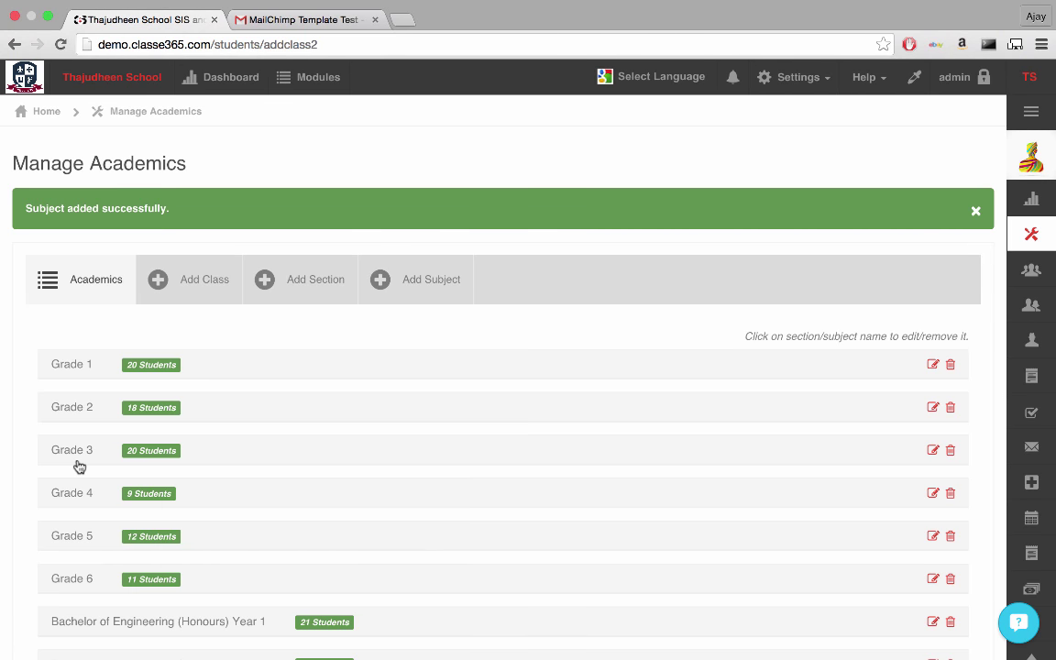
scroll("down", 3)
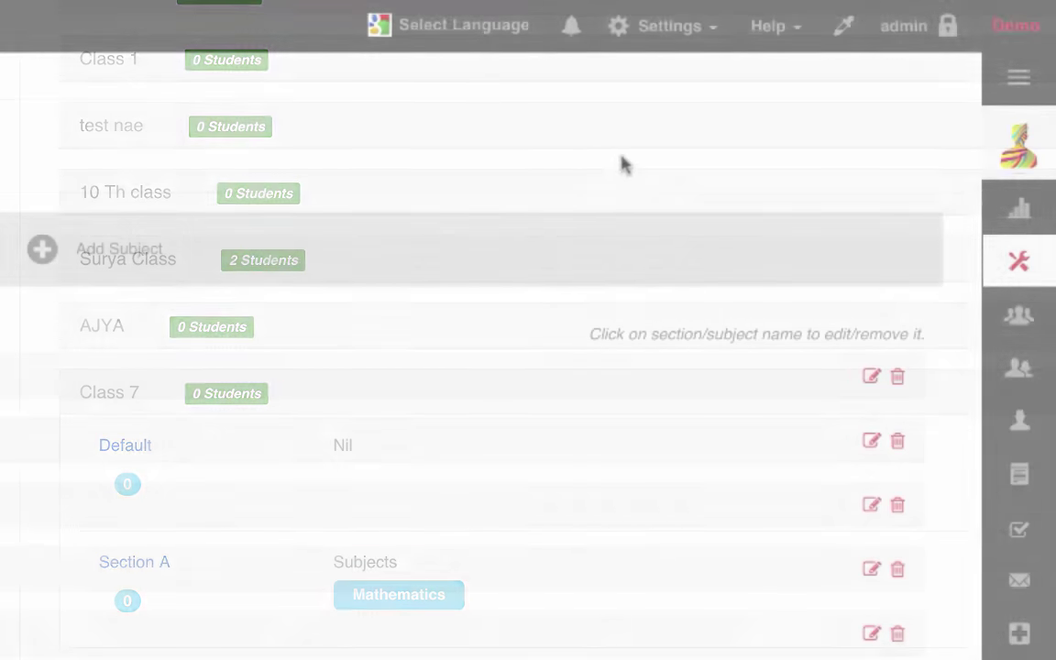
Step: Download the Class, Sections & Subjects sample file from Import/Export Data settings
left_click(669, 26)
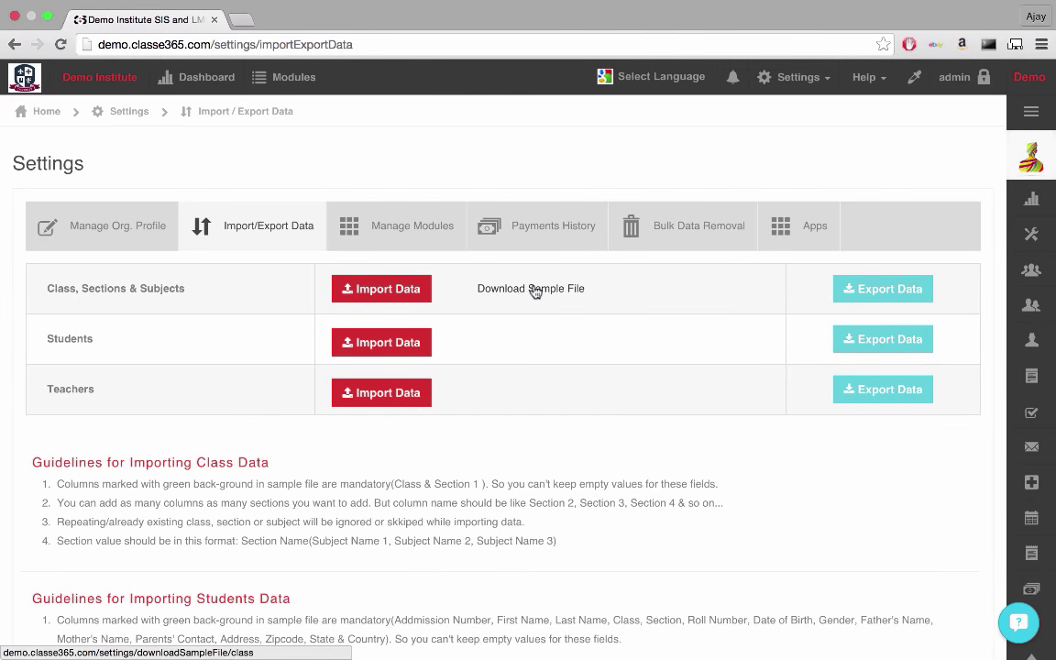
left_click(530, 288)
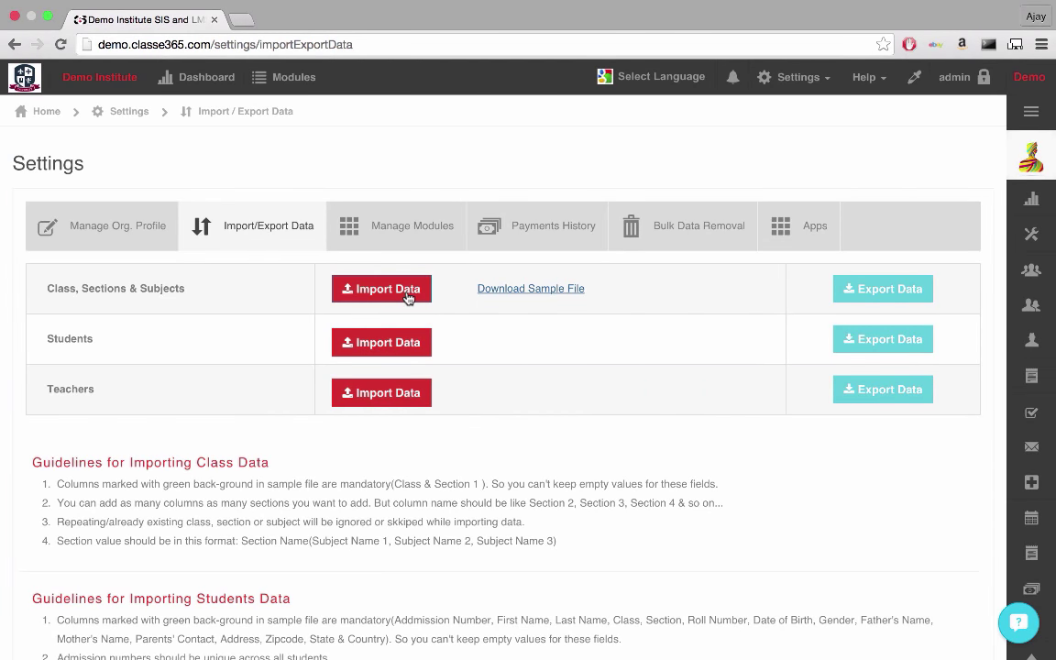
Step: Import the ClassData excel file with Update existing records ticked, then return to the dashboard
left_click(381, 288)
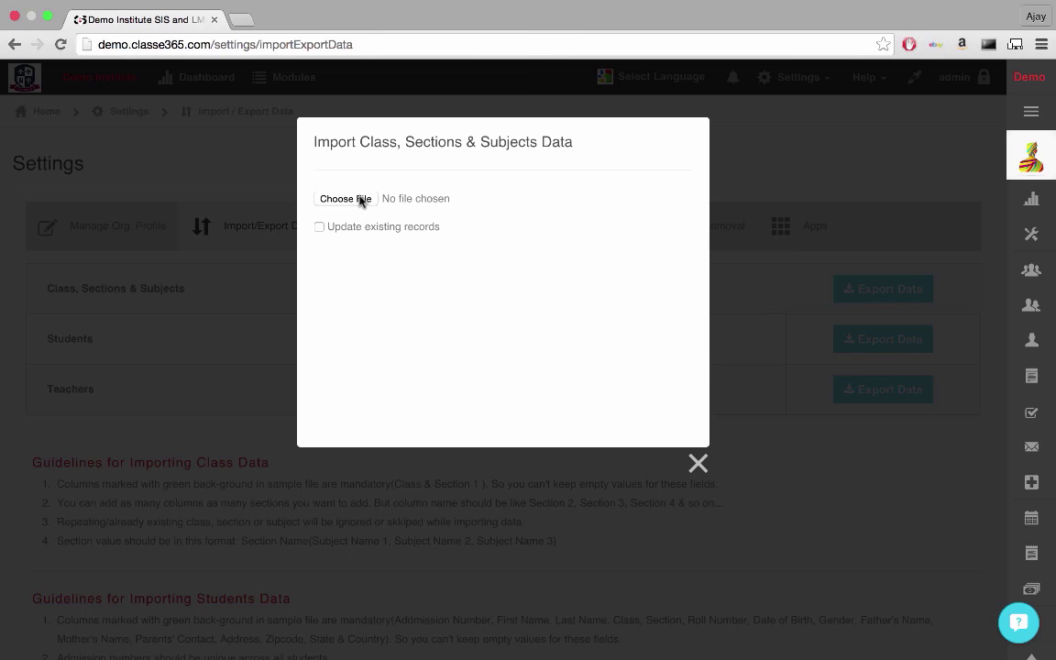
left_click(344, 198)
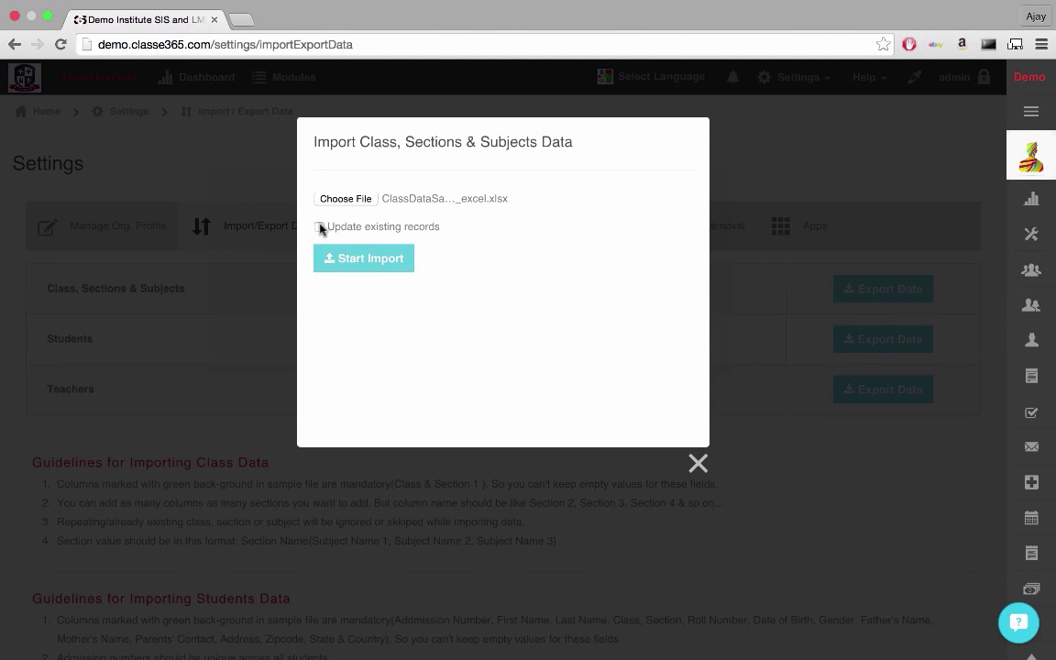
left_click(319, 227)
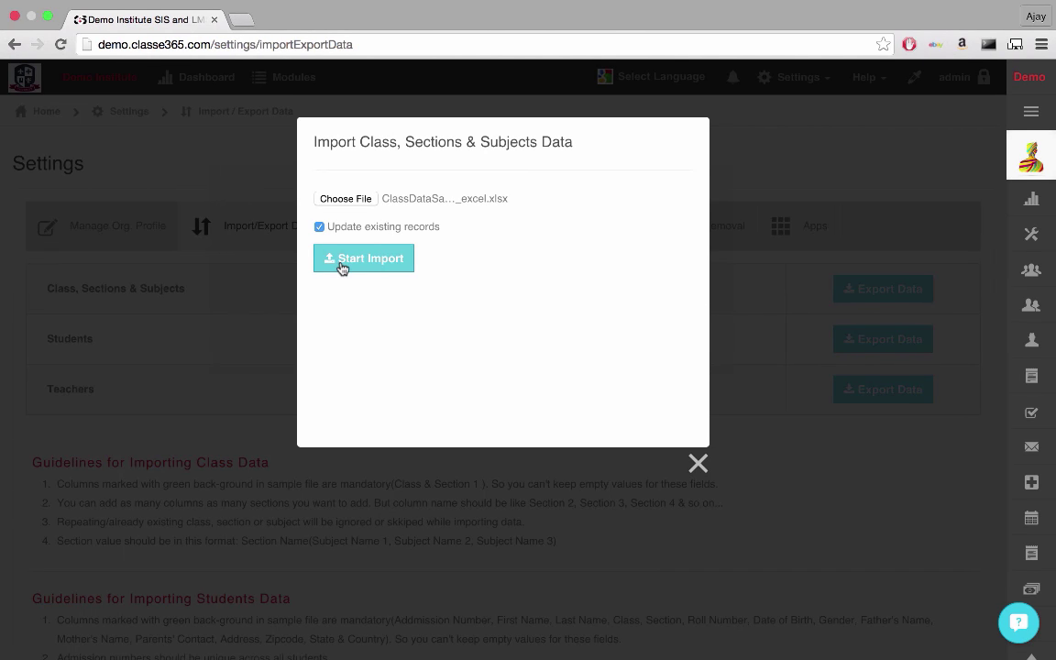
left_click(363, 257)
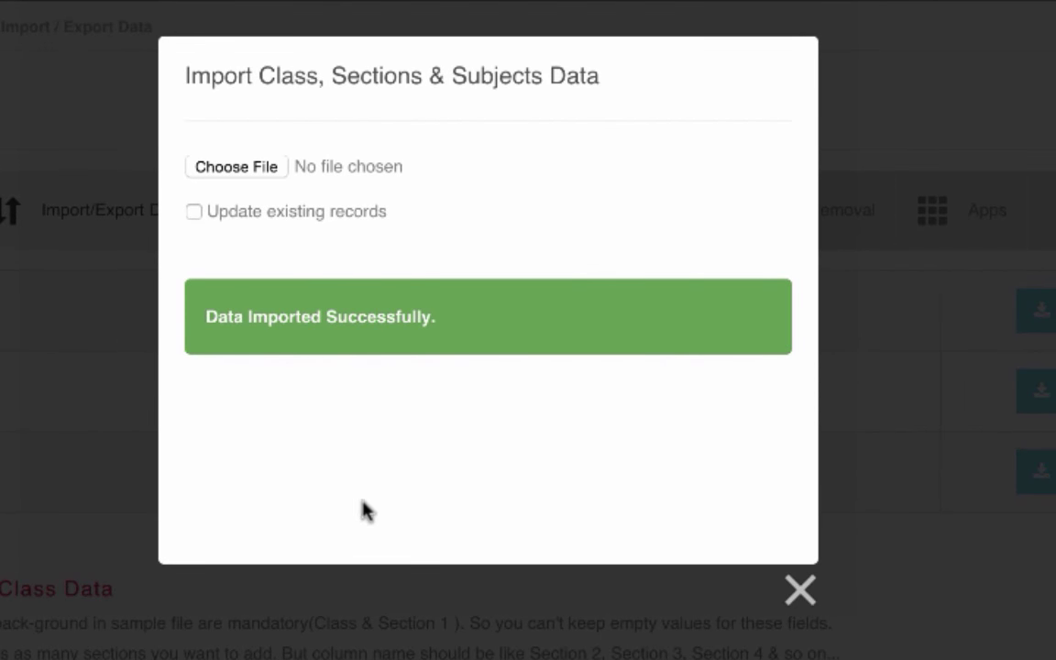
left_click(799, 590)
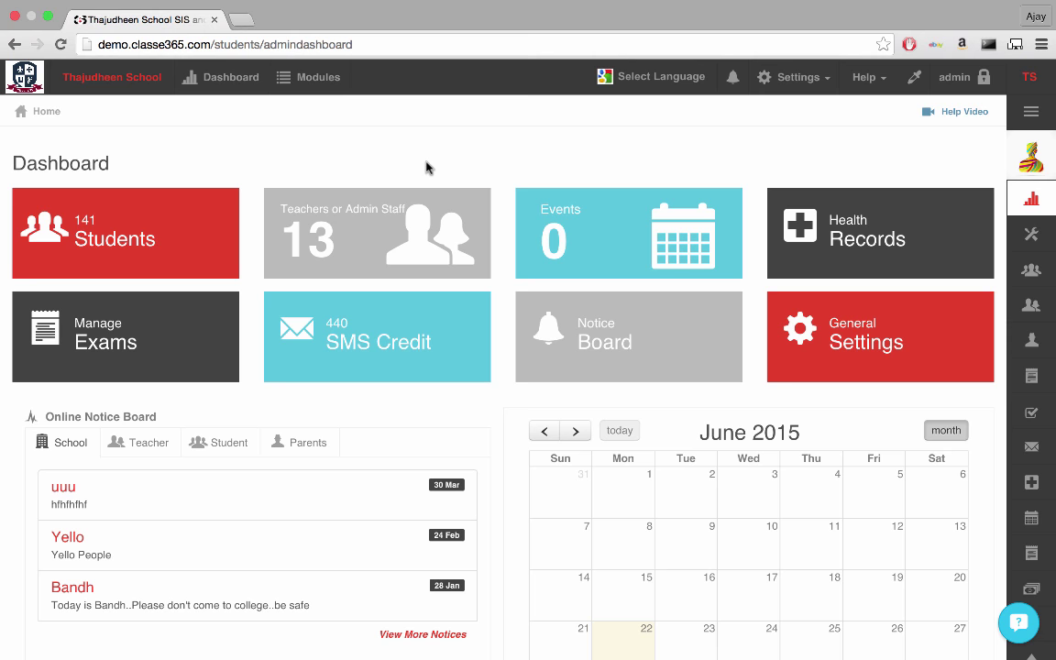
Step: Reach the Add Student form via Students > Manage Students
left_click(319, 77)
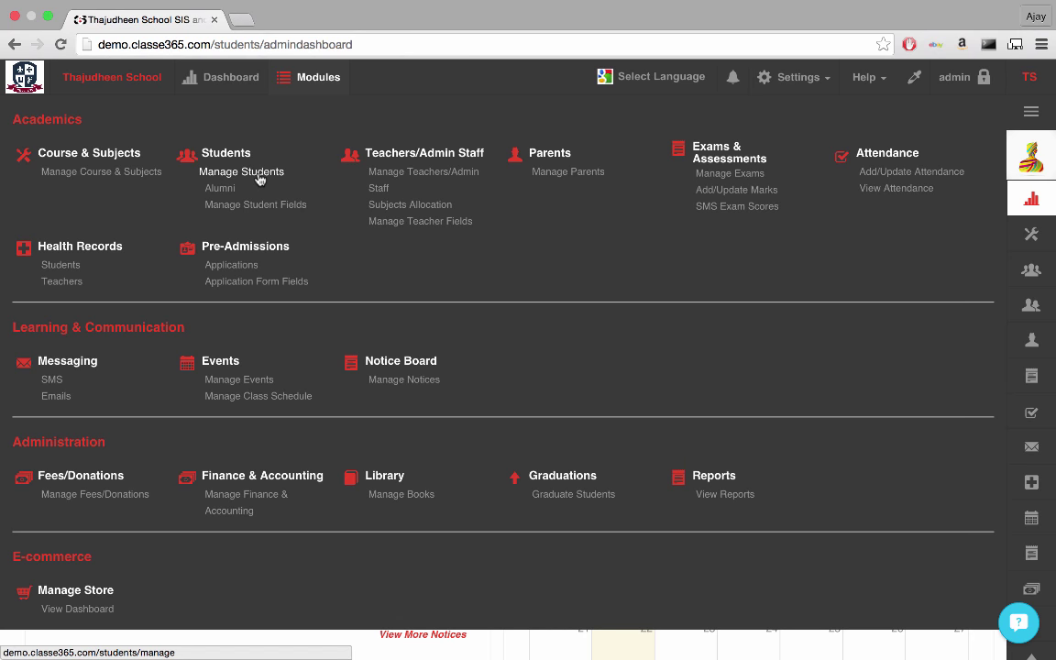
left_click(242, 172)
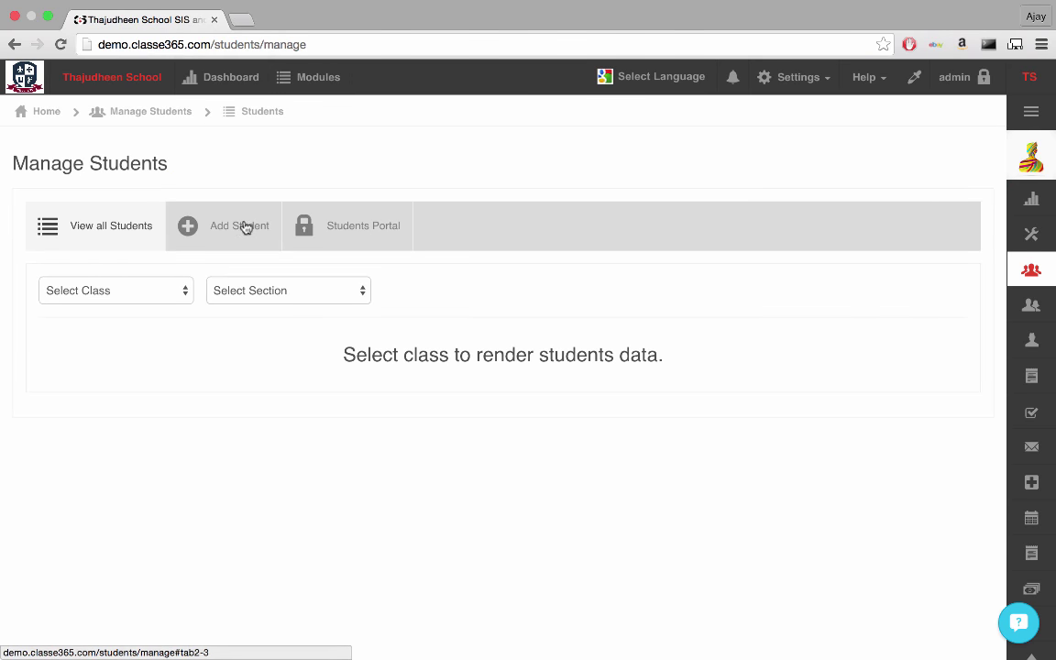
left_click(238, 225)
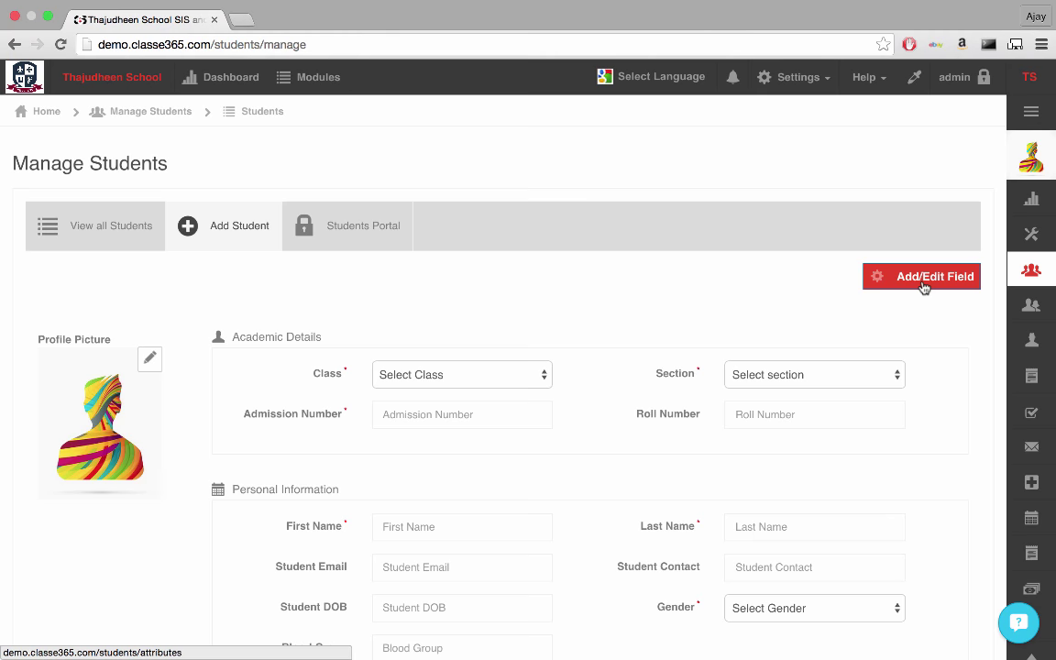
Step: Add a textarea field labelled Comments to the student form
left_click(920, 275)
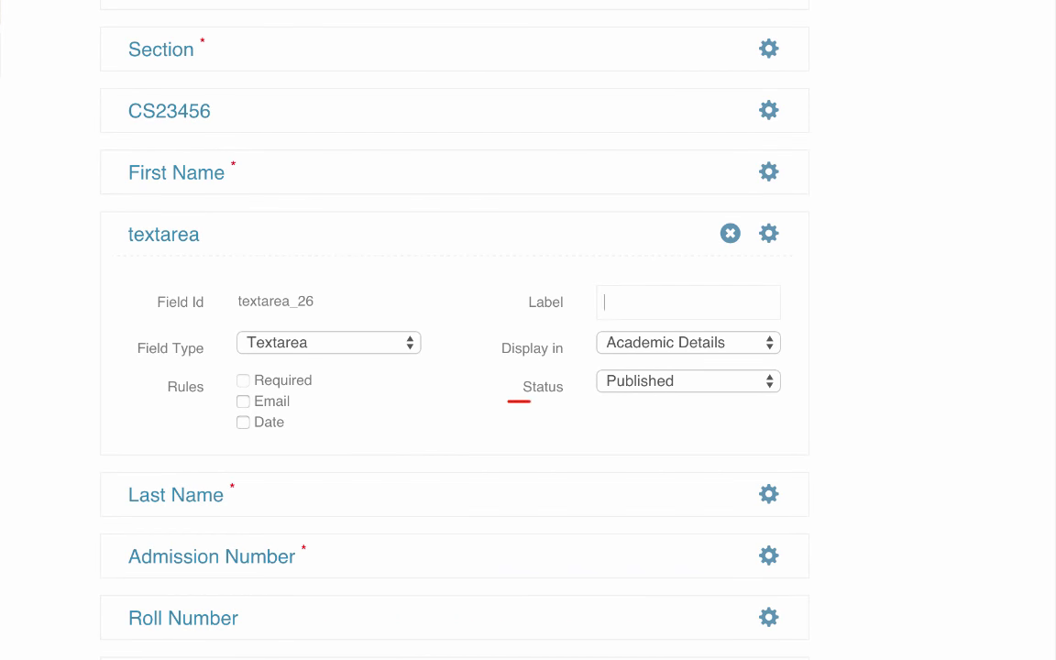
type("Comments")
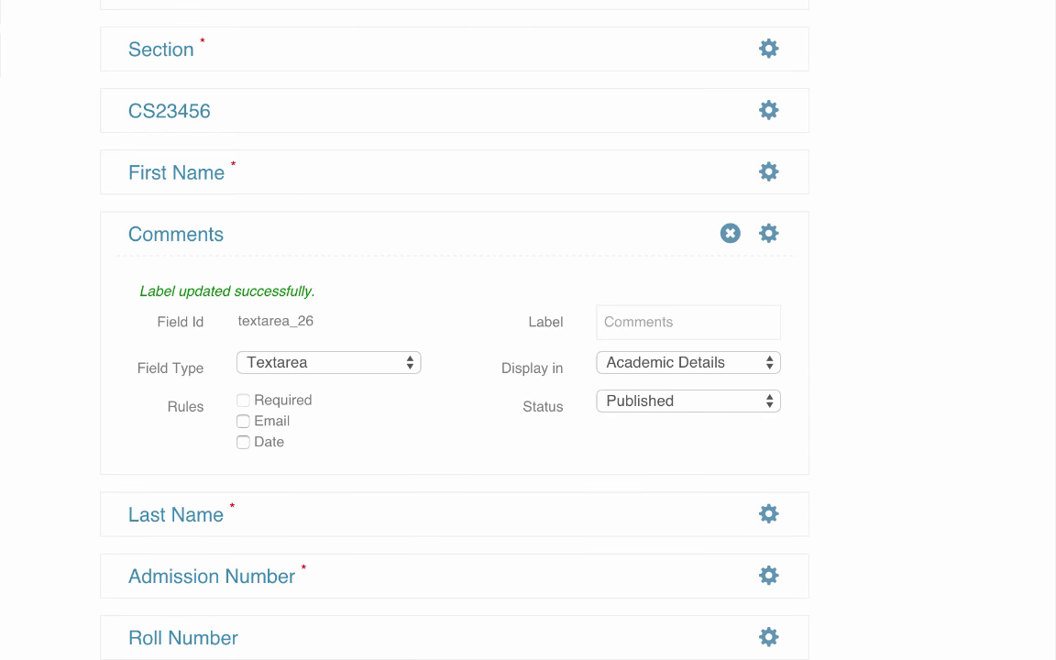
left_click(729, 233)
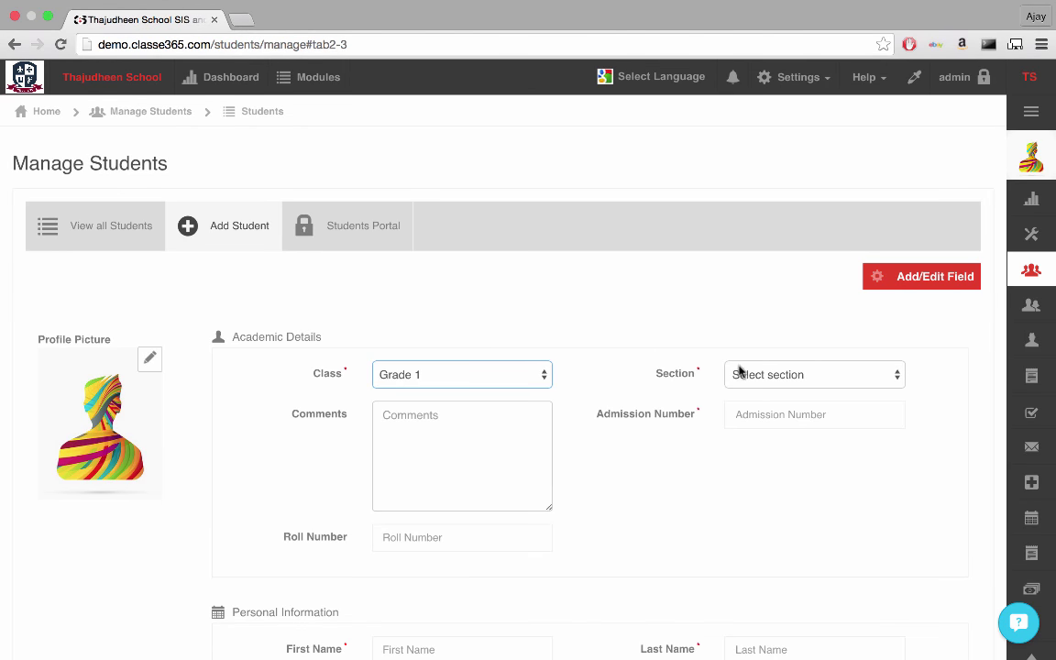
Step: Save a new Grade 1, Division B student with a comment
type("This is amazing!!")
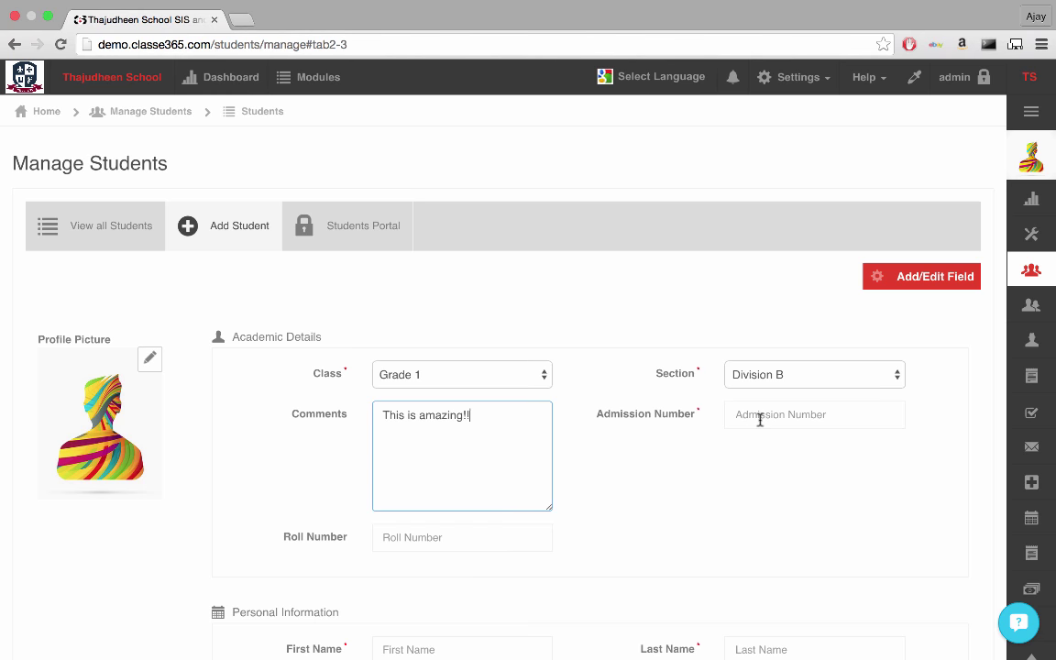
scroll("down", 3)
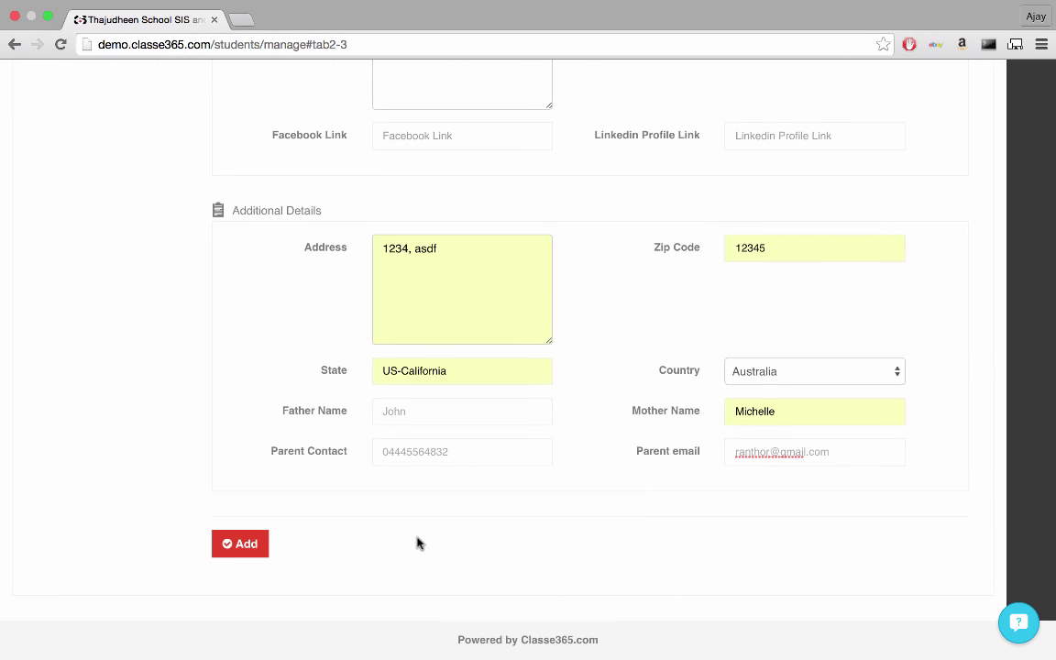
left_click(240, 543)
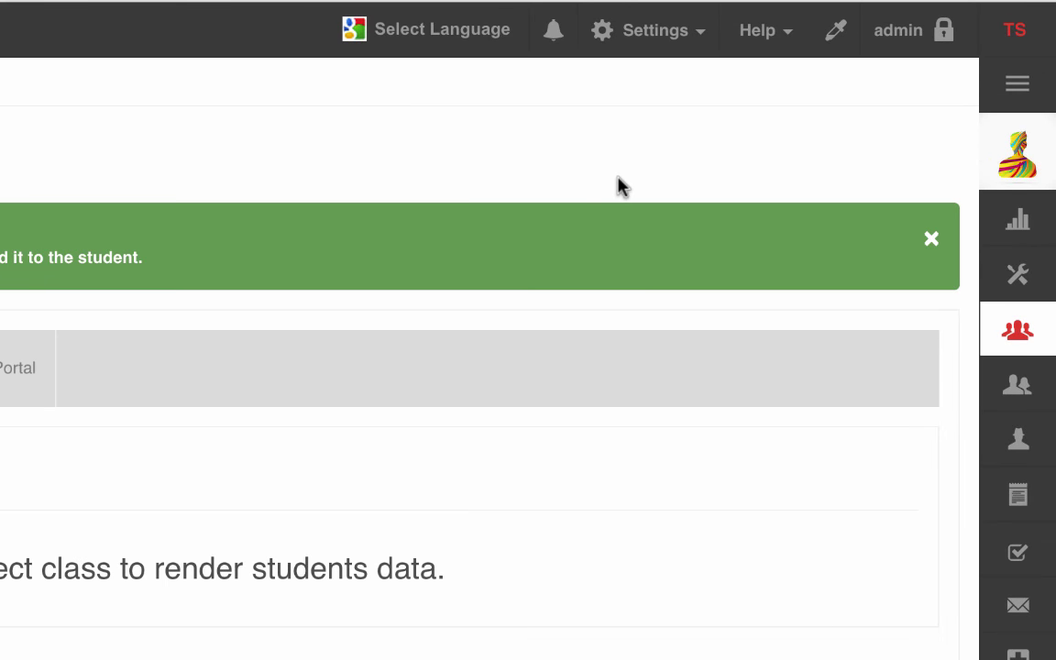
Step: Upload the students spreadsheet with Update existing records, map the Class column and submit the import
left_click(649, 29)
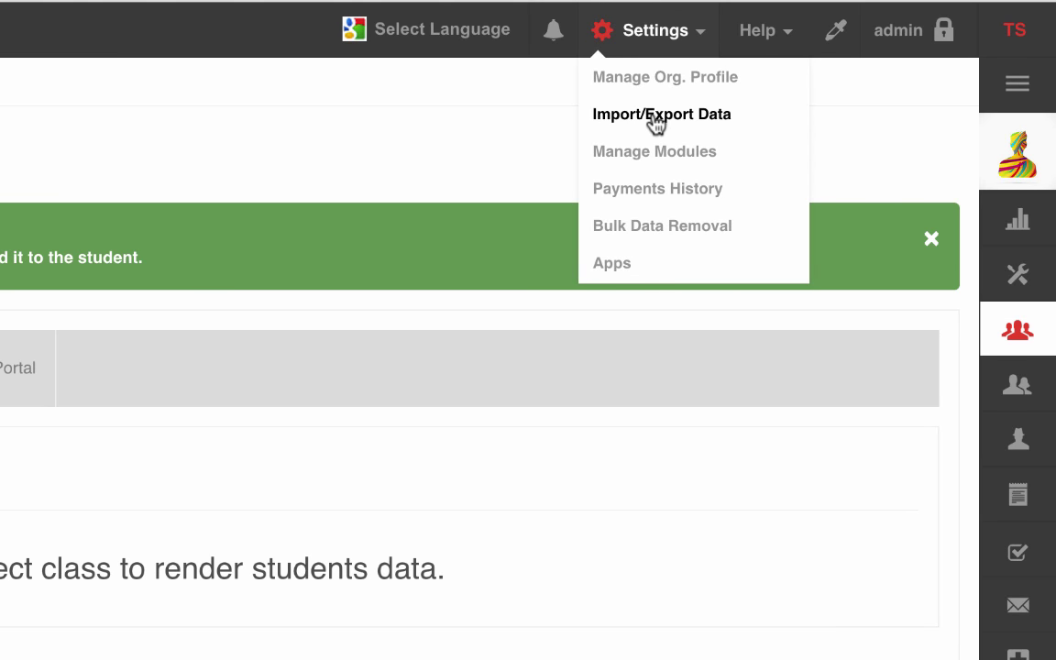
left_click(661, 113)
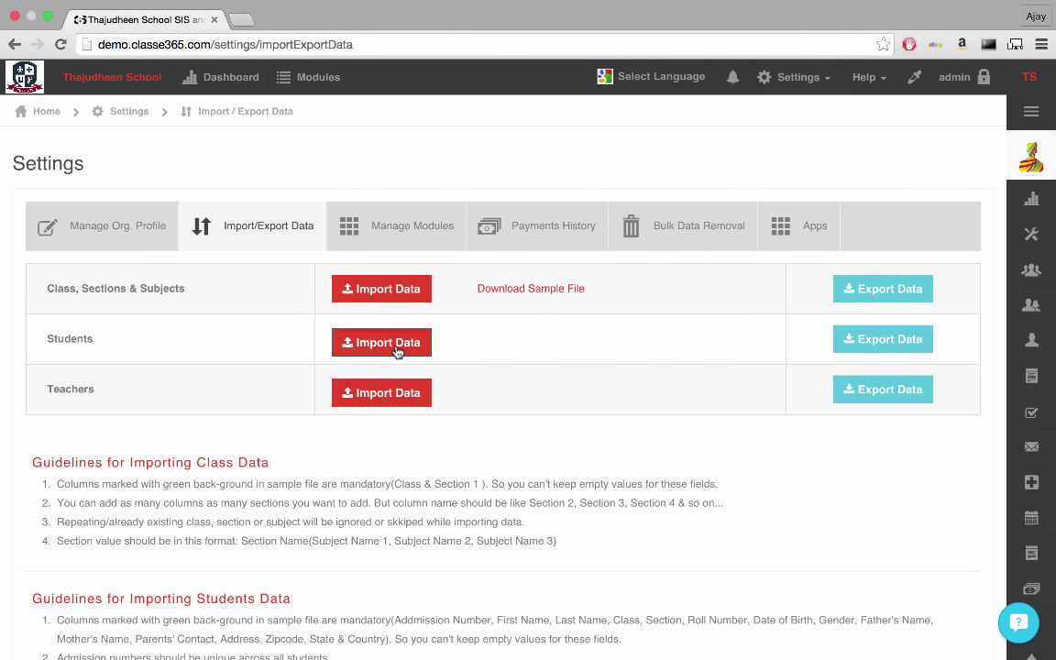
left_click(381, 342)
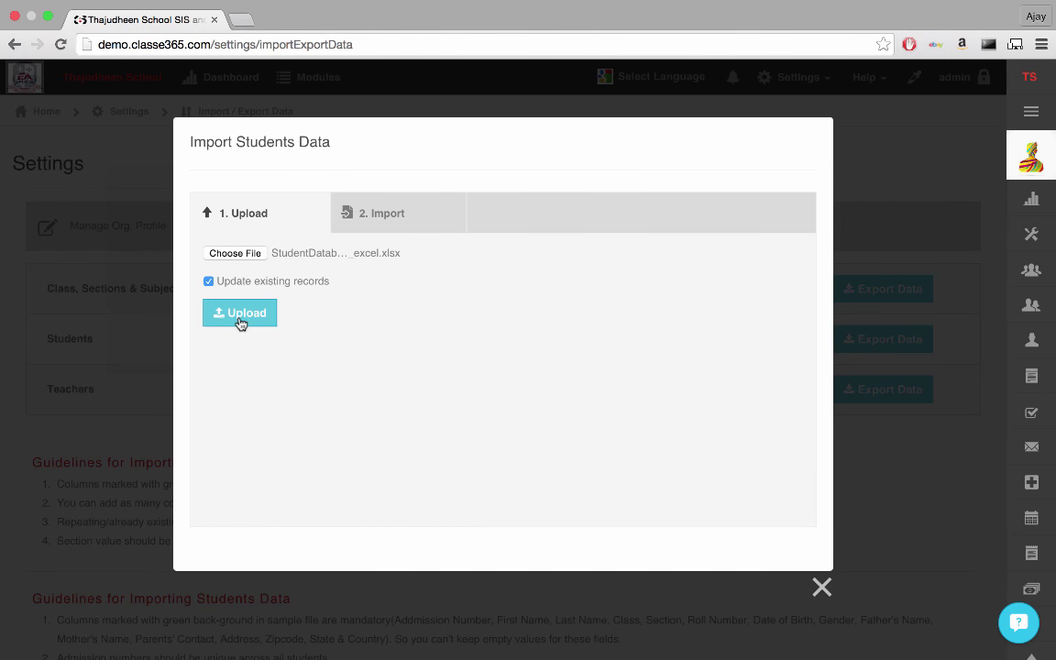
left_click(240, 311)
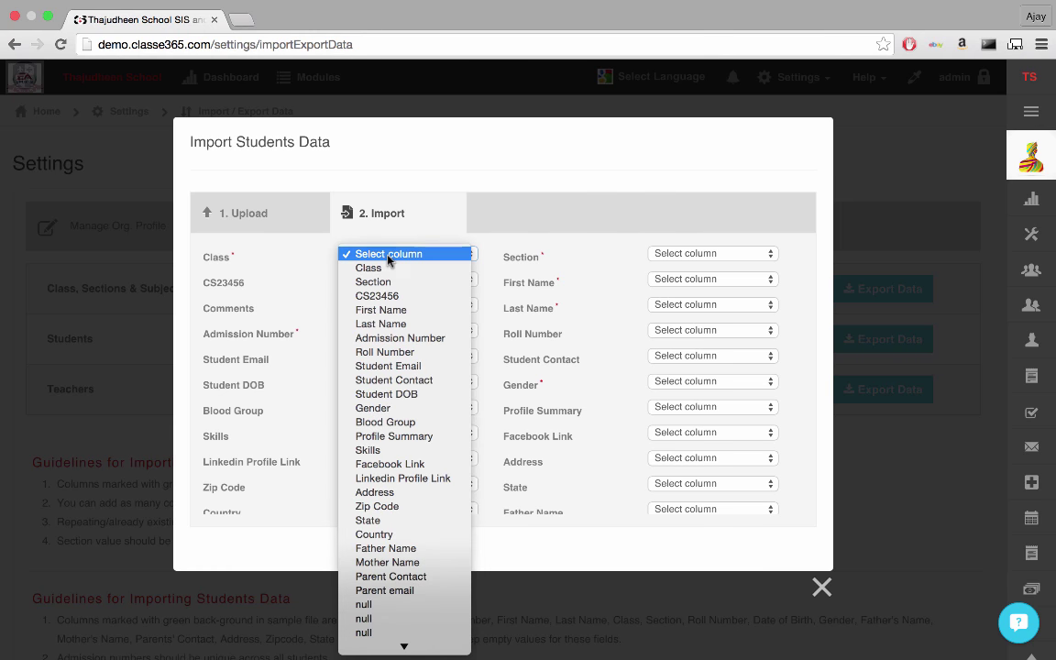
left_click(366, 268)
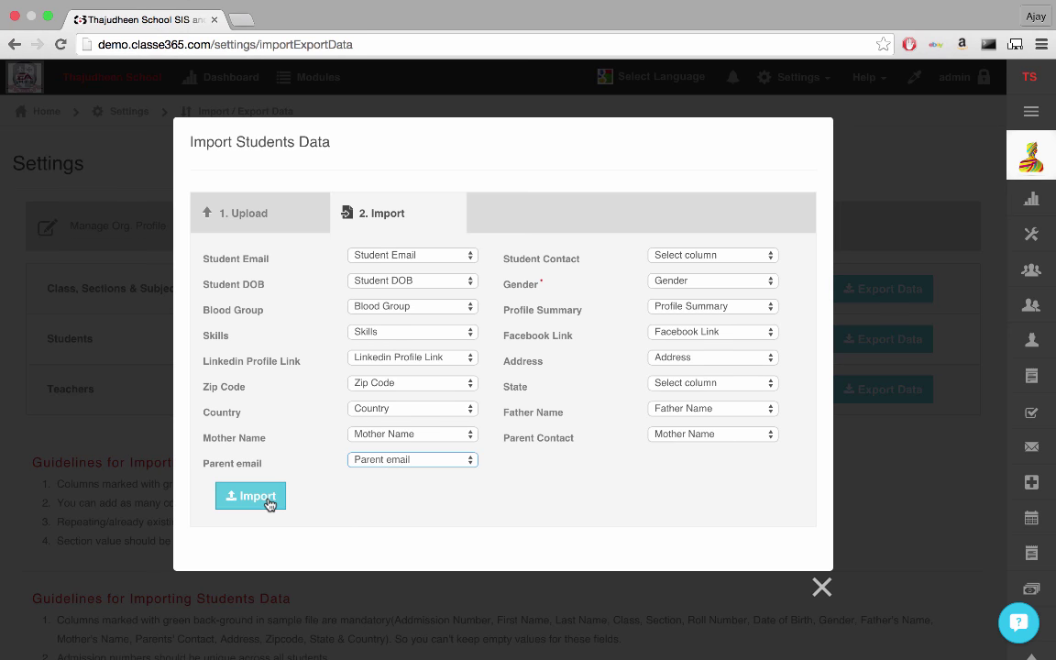
left_click(249, 495)
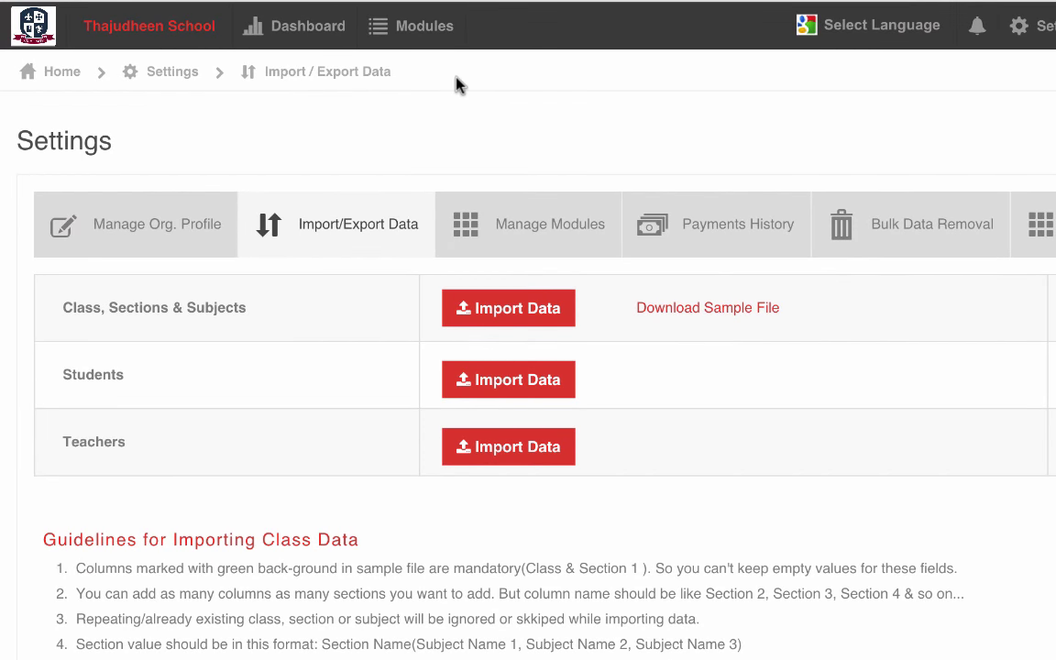
Step: From Modules reach Manage Teachers/Admin Staff, start Add Teacher, then bring up the Settings options
left_click(411, 26)
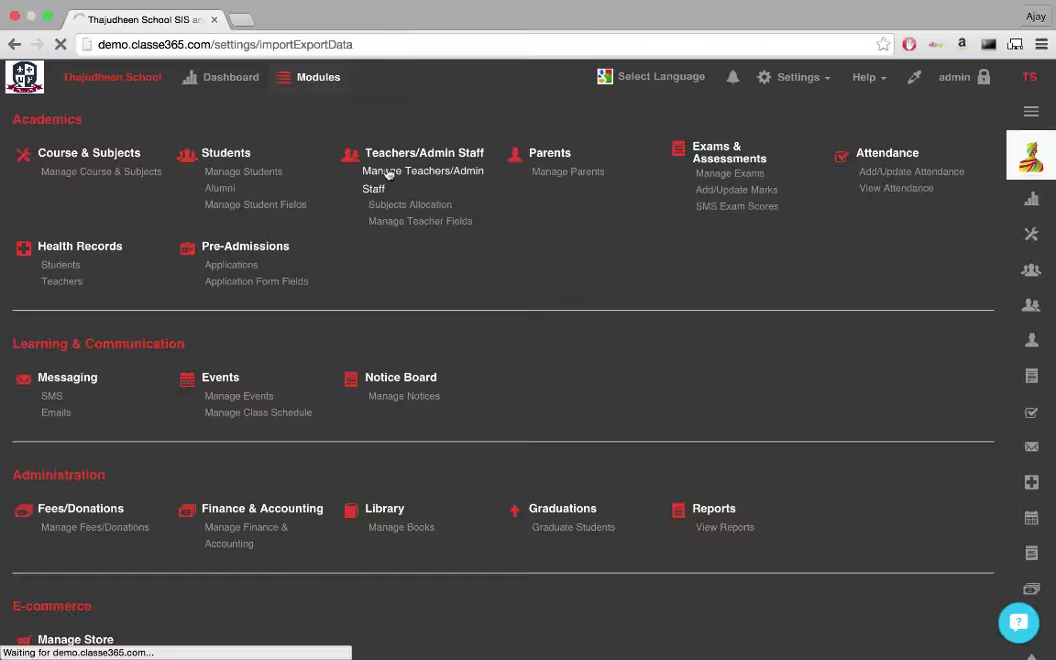
left_click(421, 179)
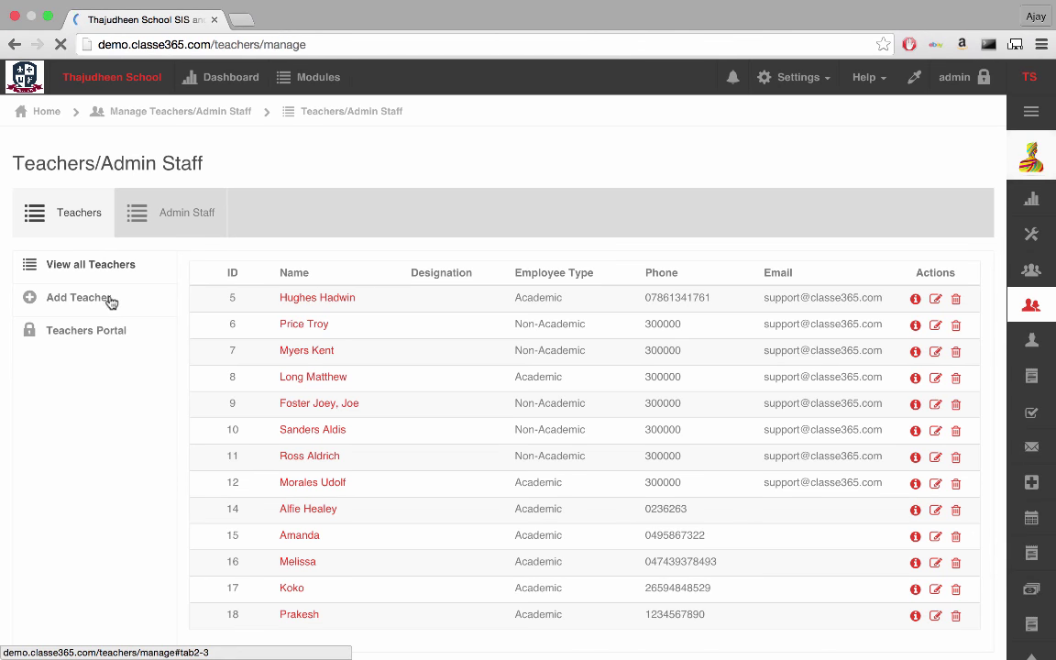
left_click(77, 297)
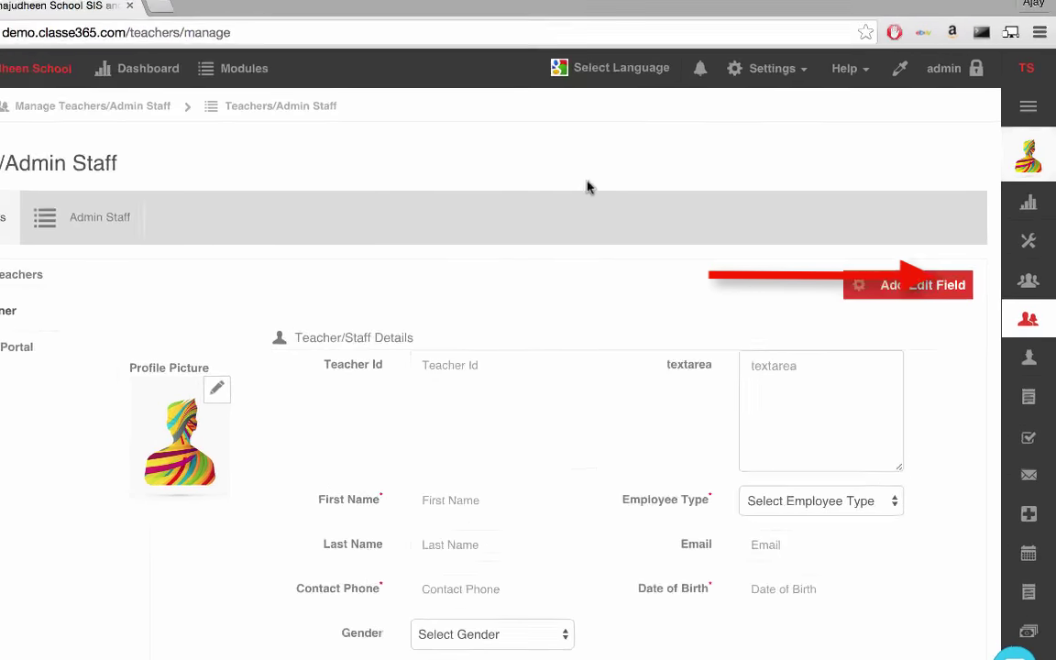
left_click(773, 68)
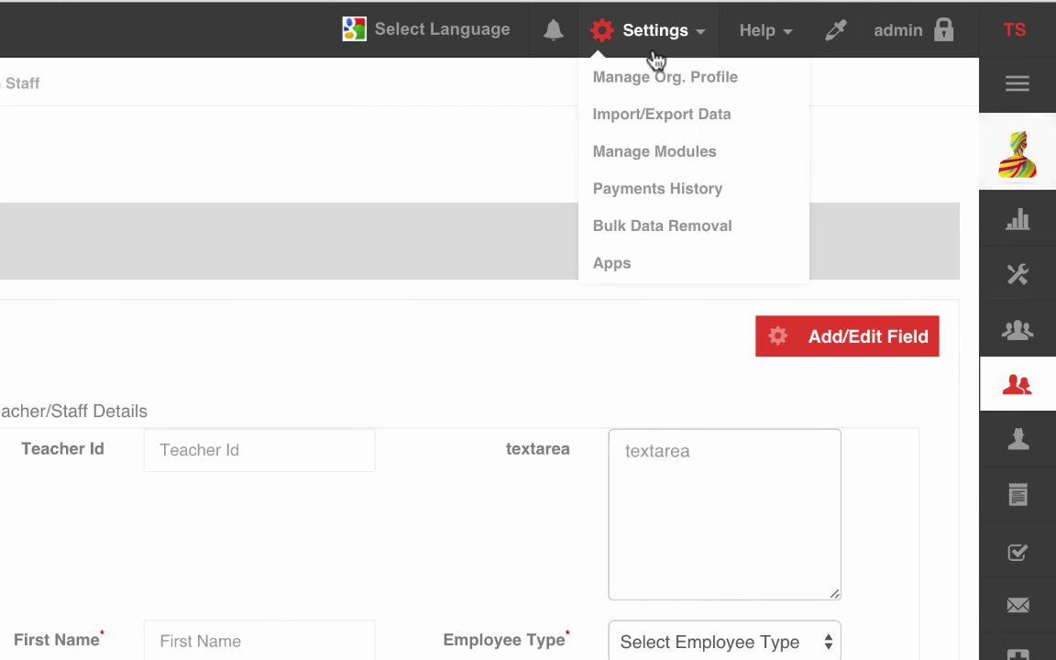
Step: In Import/Export Data, upload teacherDatabase_excel.xlsx for a teacher import with existing records updated
left_click(664, 129)
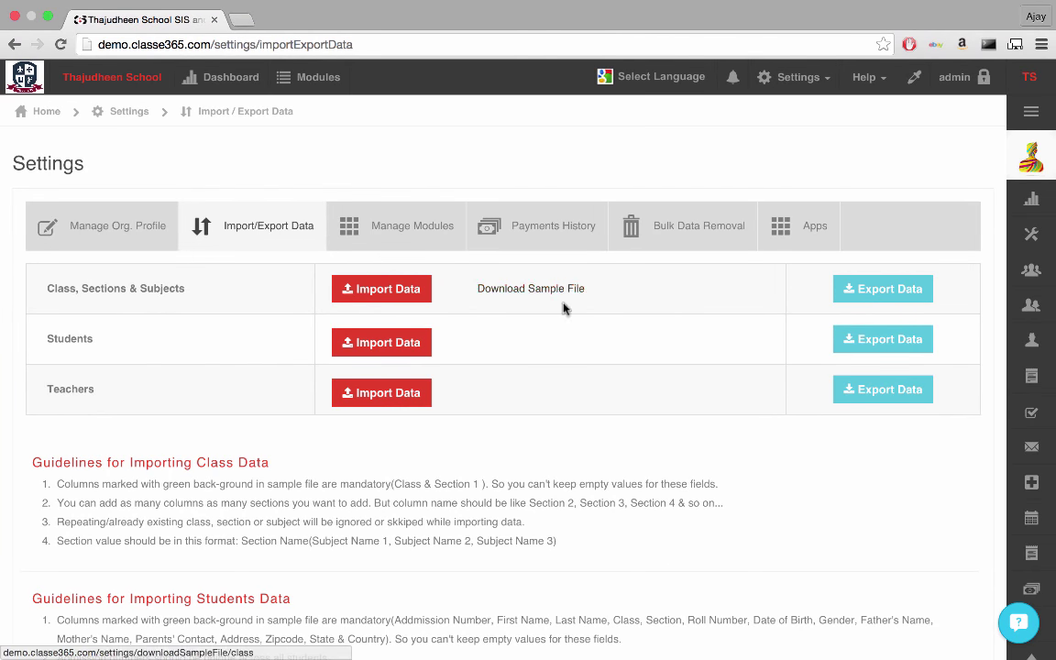
left_click(381, 392)
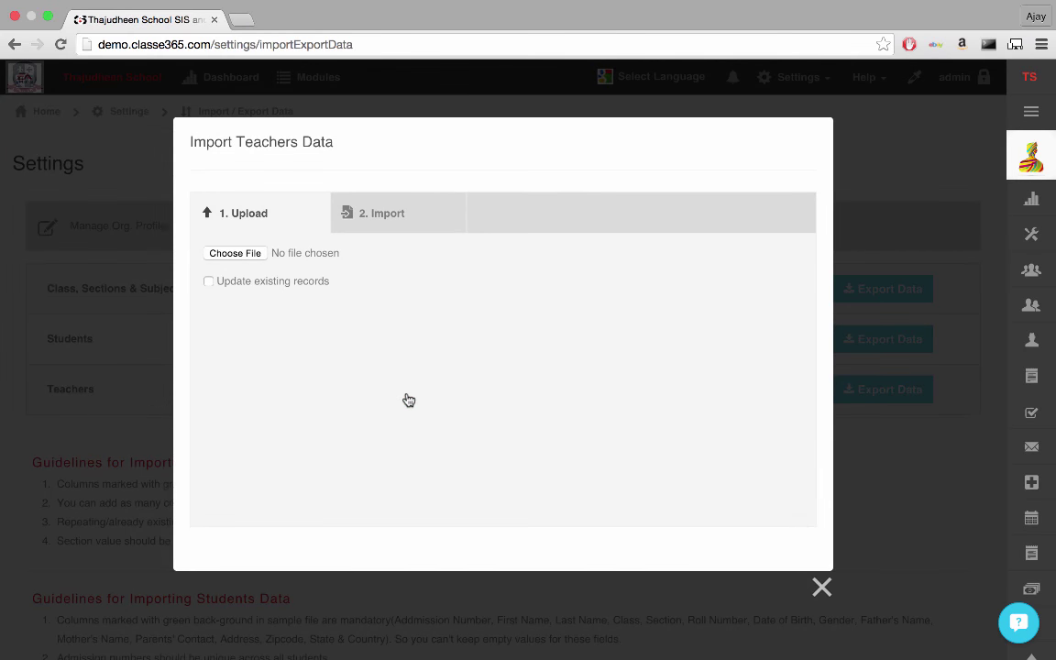
left_click(235, 253)
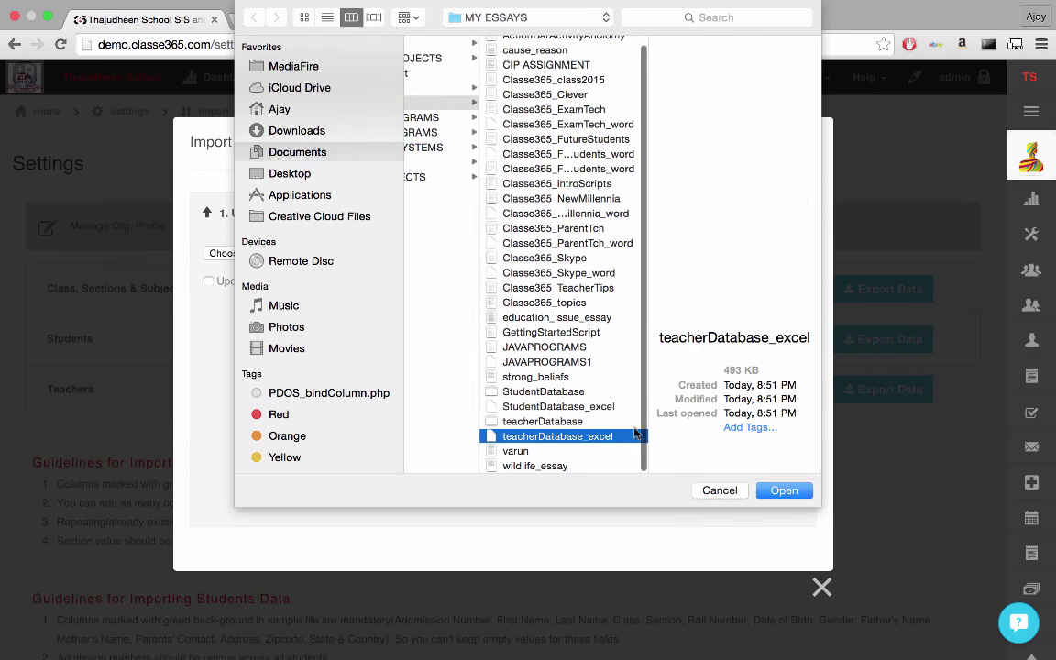
left_click(785, 491)
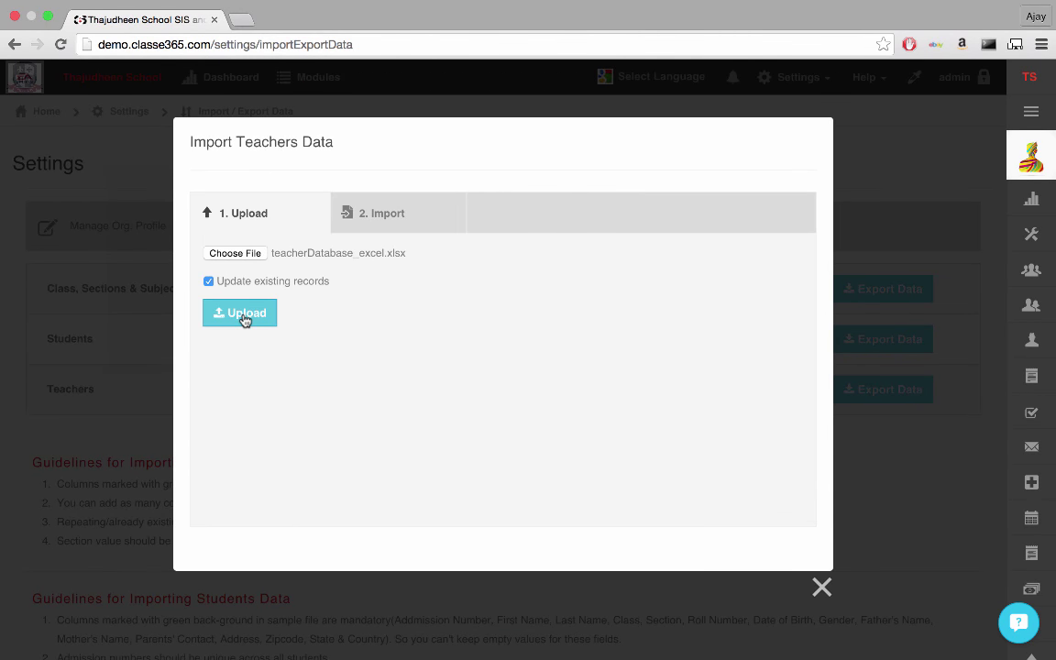
left_click(240, 312)
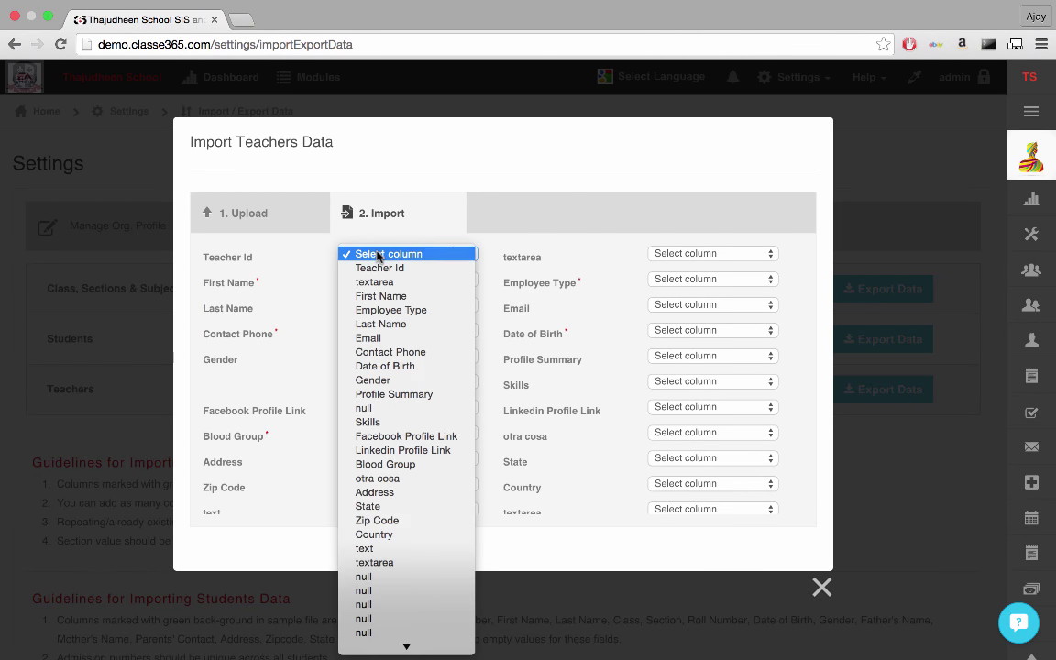
Step: Map the Teacher Id column to its field and run the teacher import
left_click(380, 268)
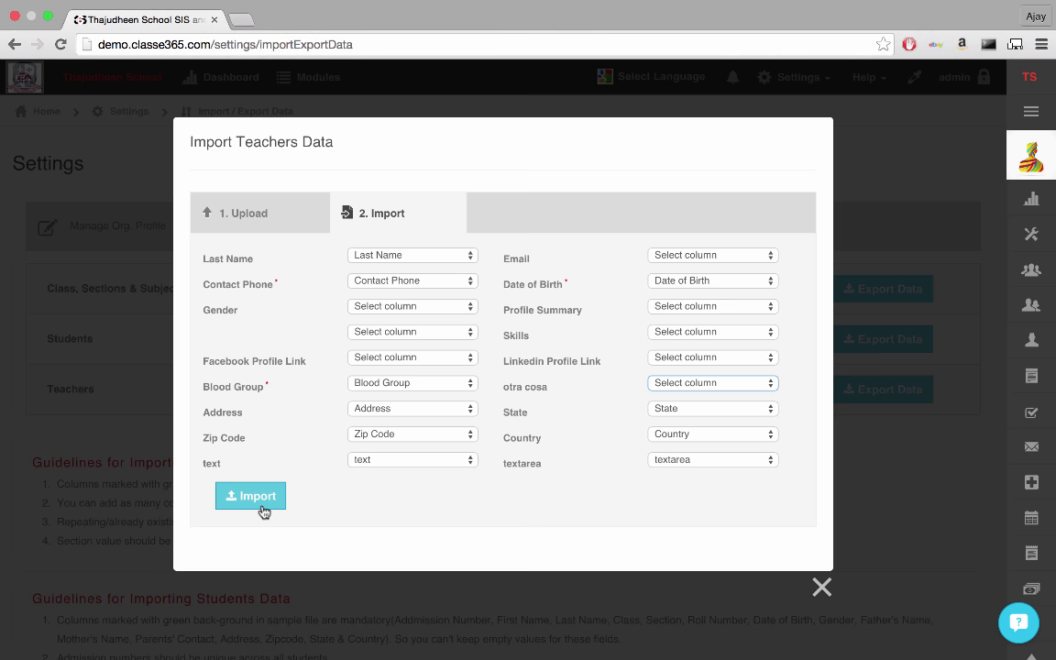
left_click(249, 495)
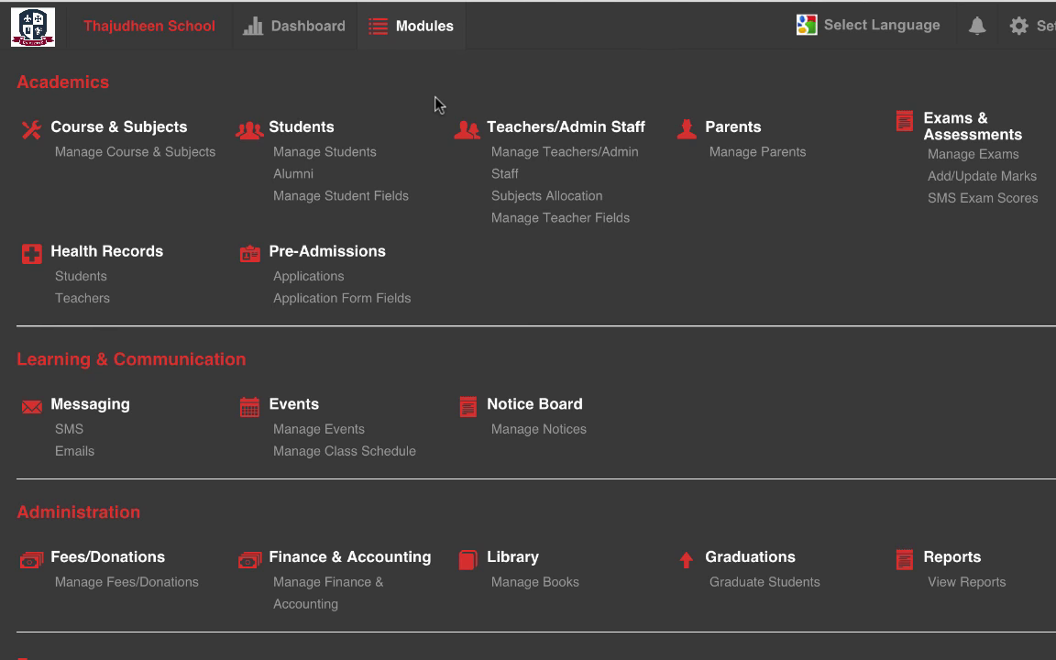
mouse_move(462, 183)
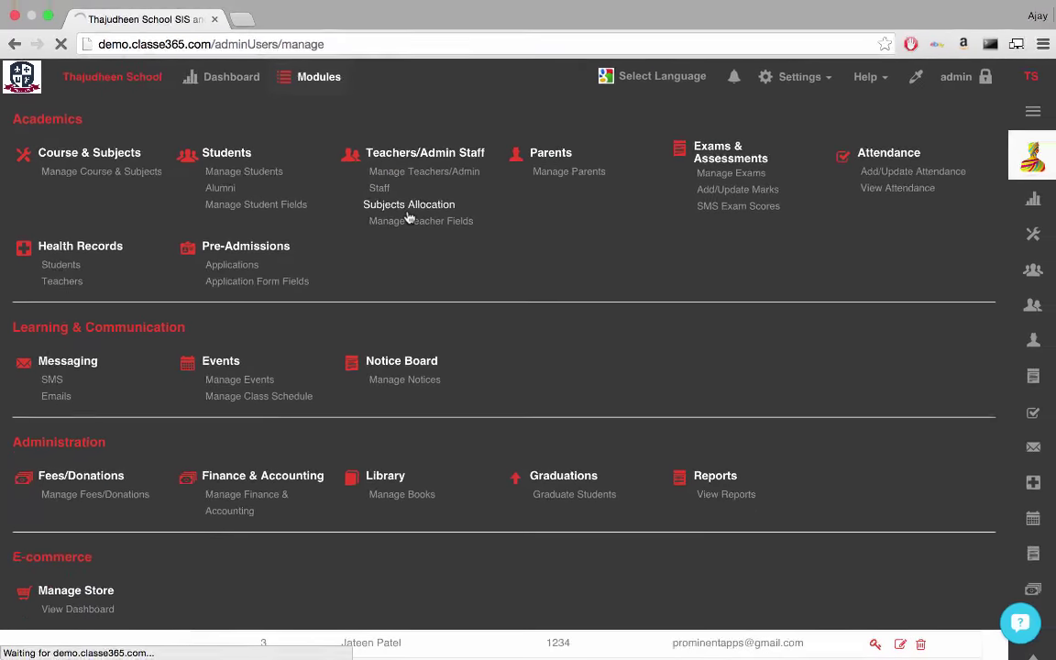
left_click(409, 203)
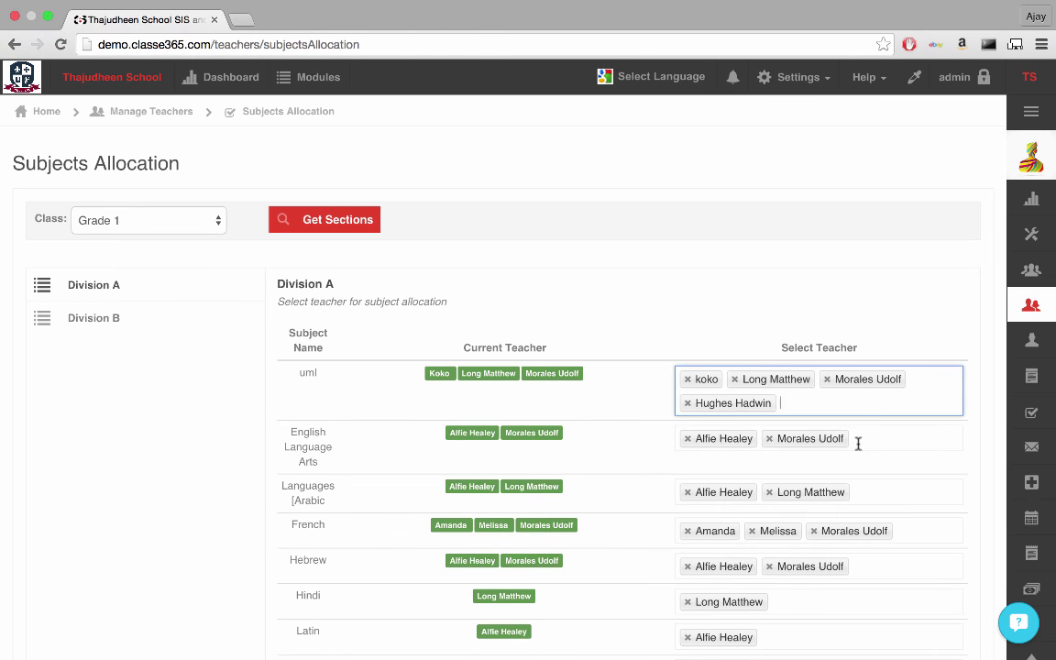
scroll("down", 3)
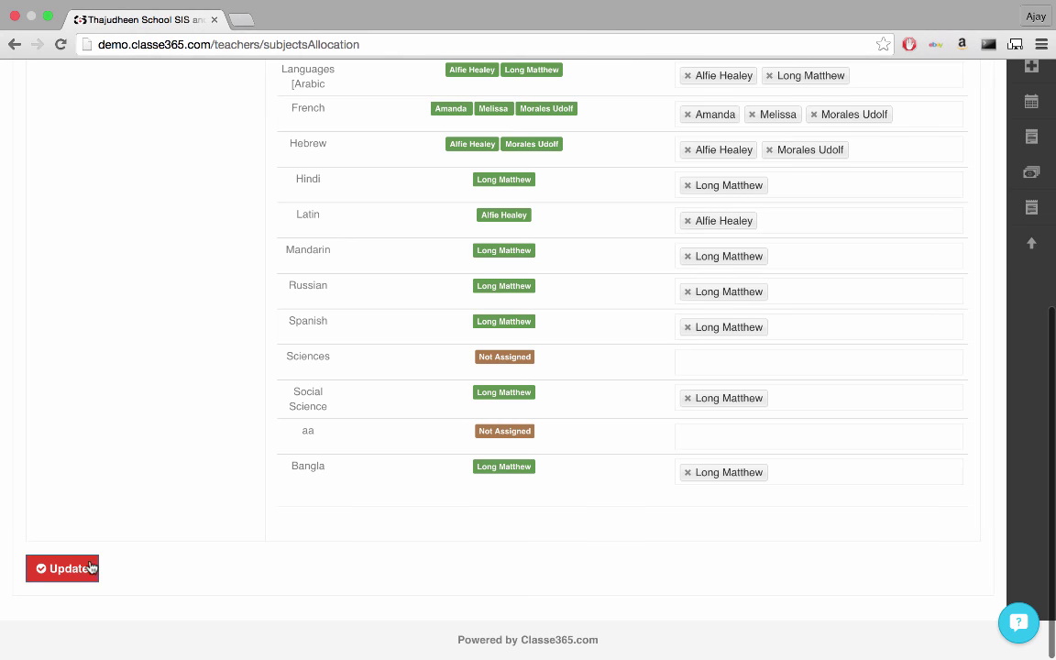
left_click(62, 568)
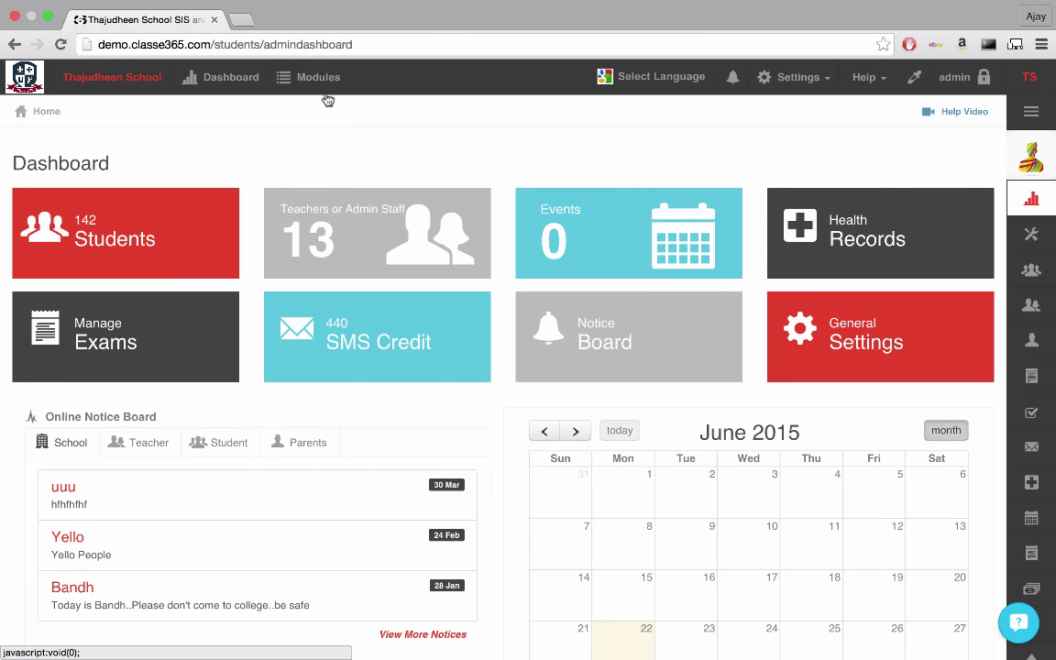
Step: Show the Admin Staff tab of Manage Teachers/Admin Staff, listing six admin members
left_click(319, 77)
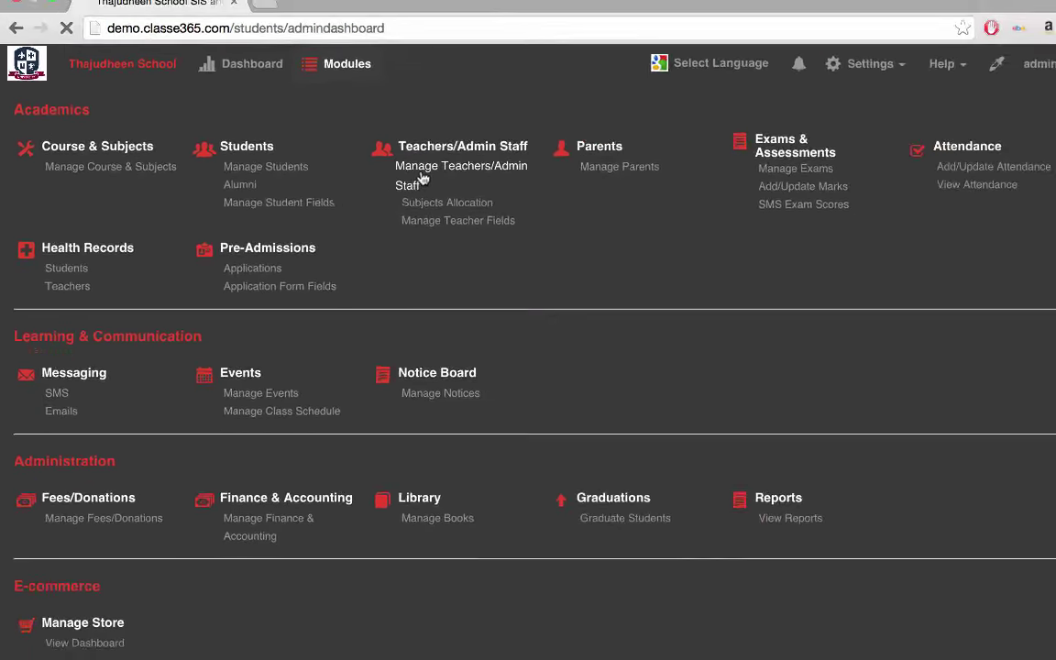
left_click(462, 165)
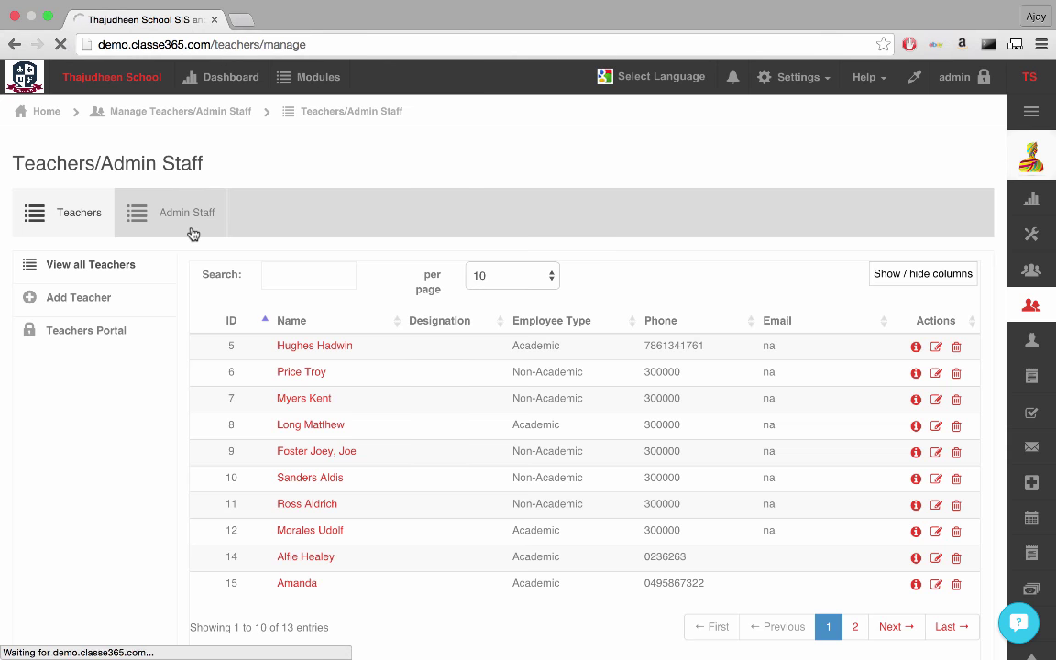
left_click(187, 212)
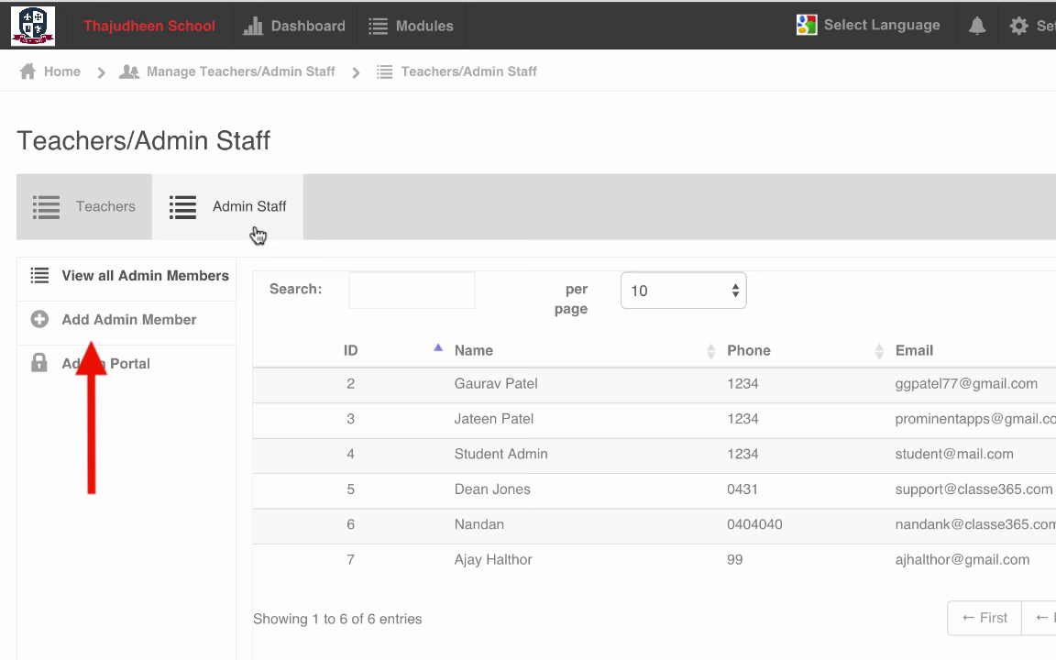
mouse_move(332, 231)
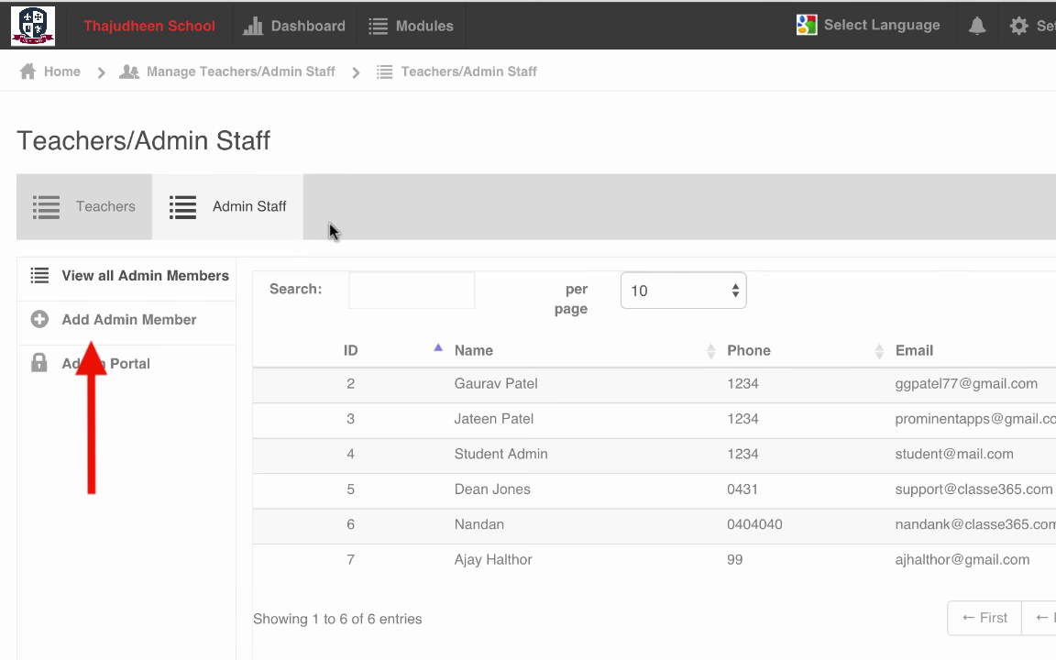
mouse_move(920, 297)
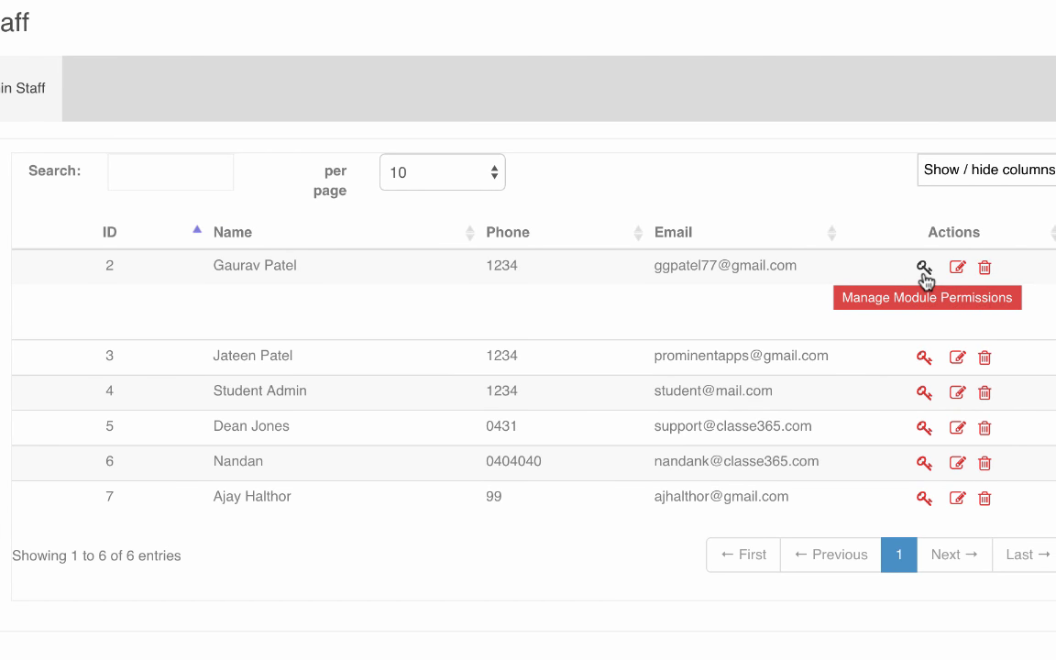
left_click(924, 268)
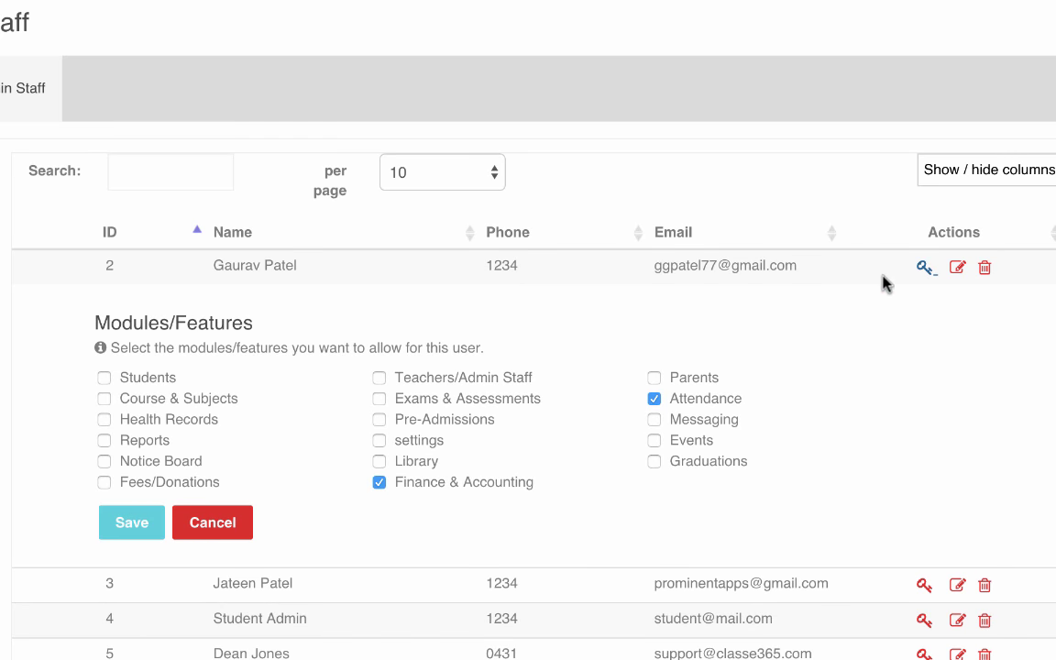
mouse_move(653, 449)
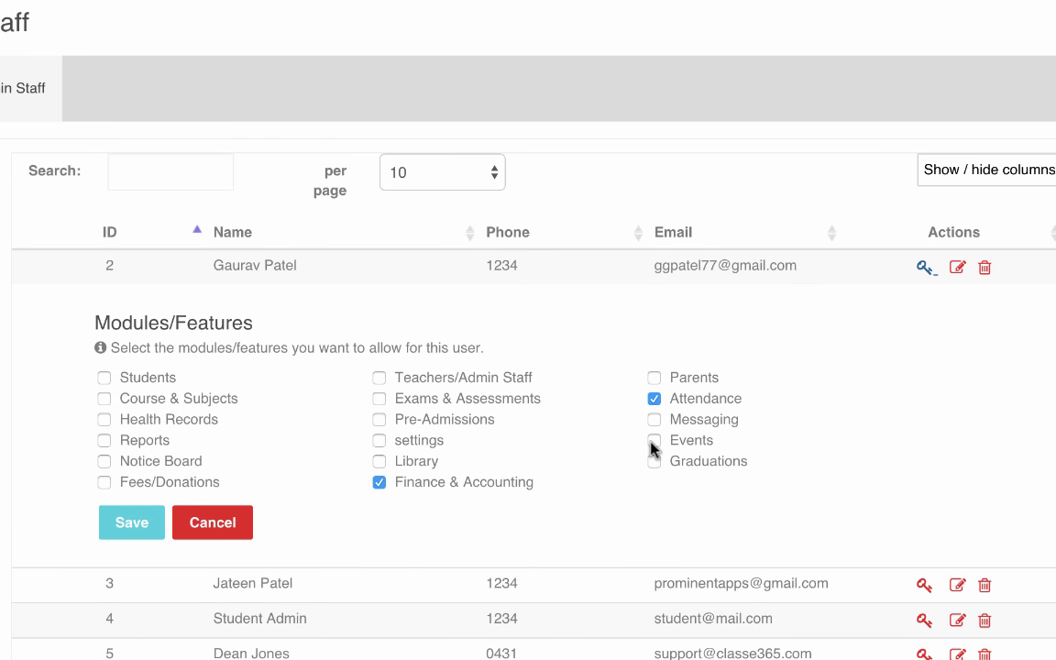
left_click(653, 440)
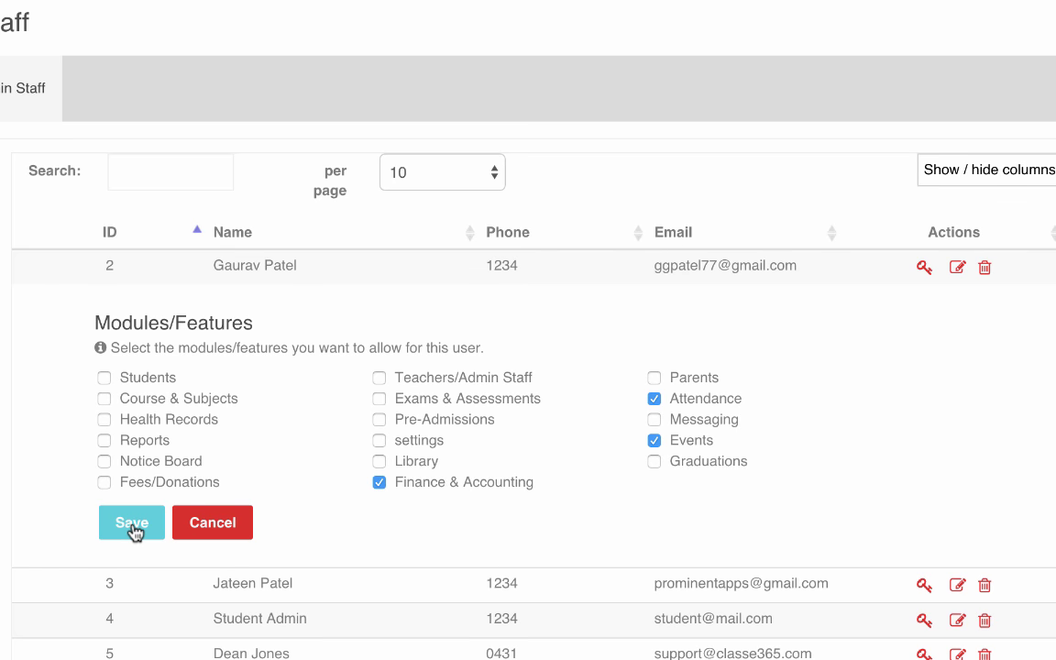
left_click(132, 522)
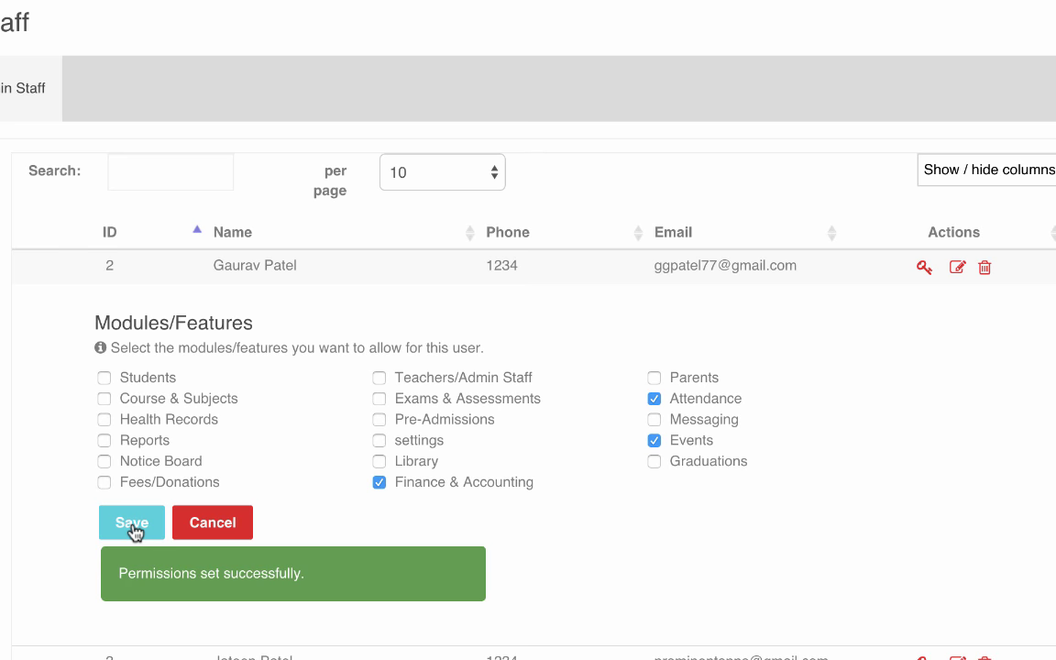